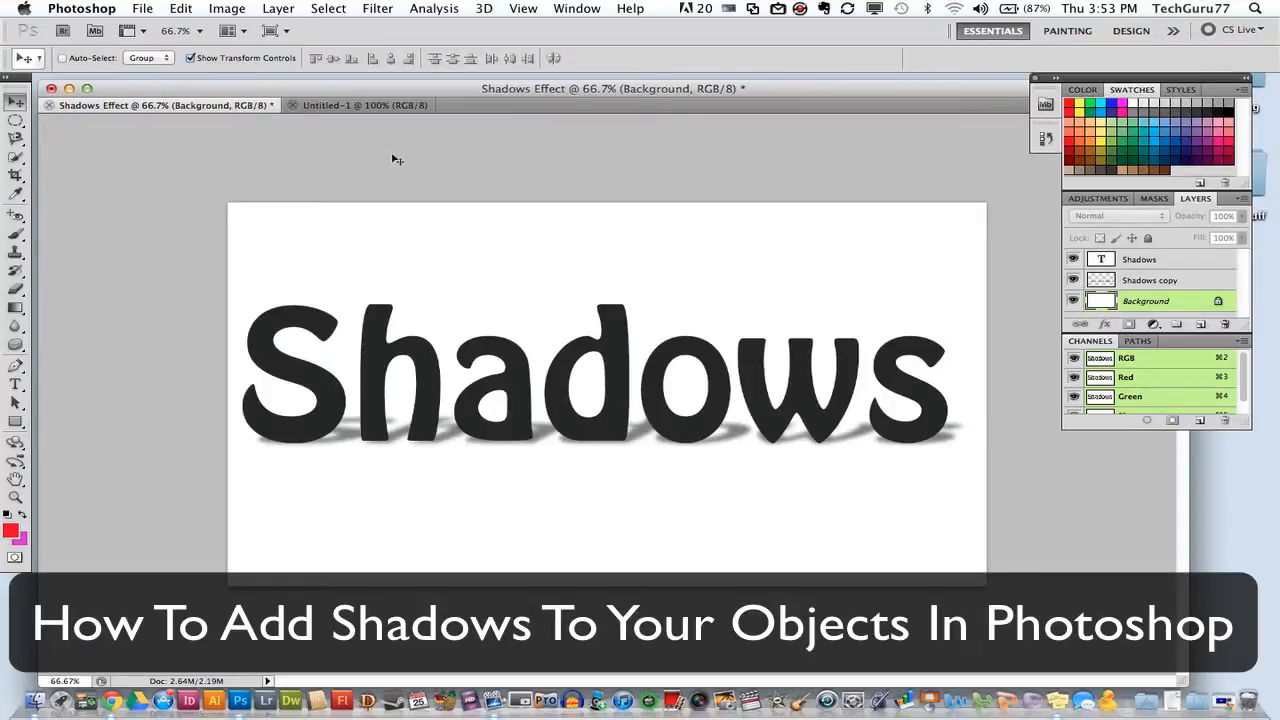
mouse_move(482, 490)
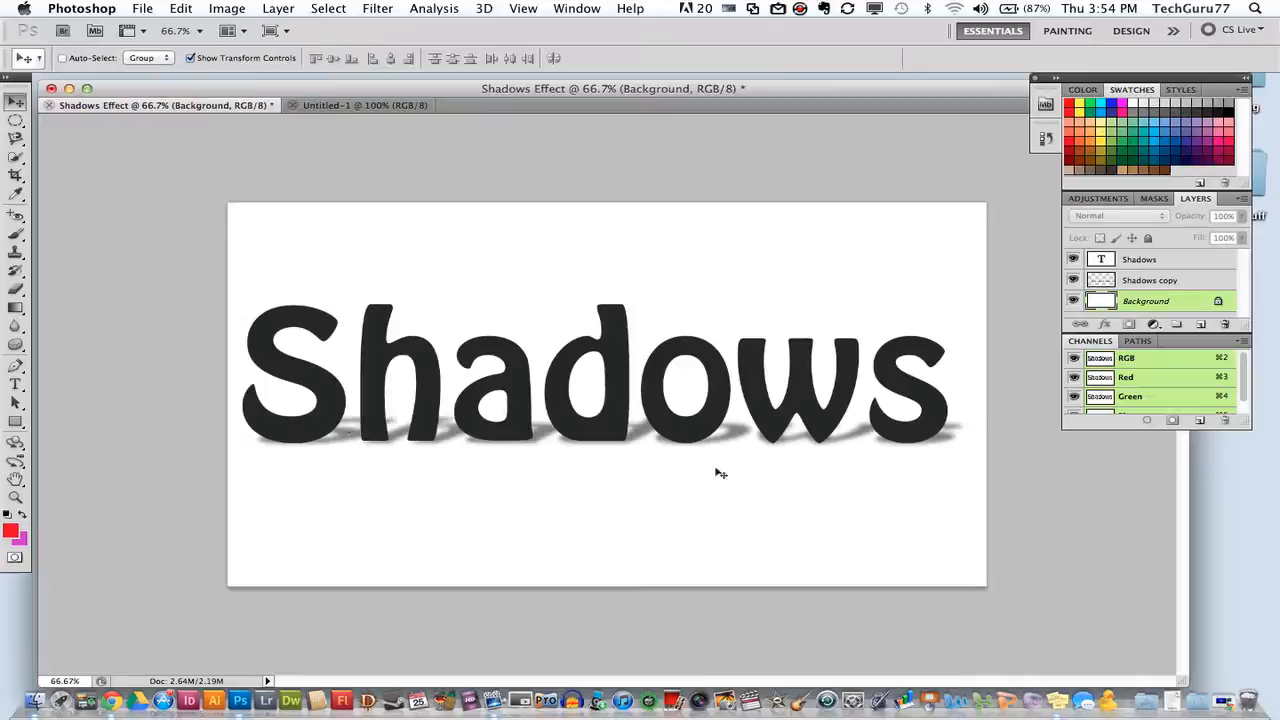
mouse_move(800, 488)
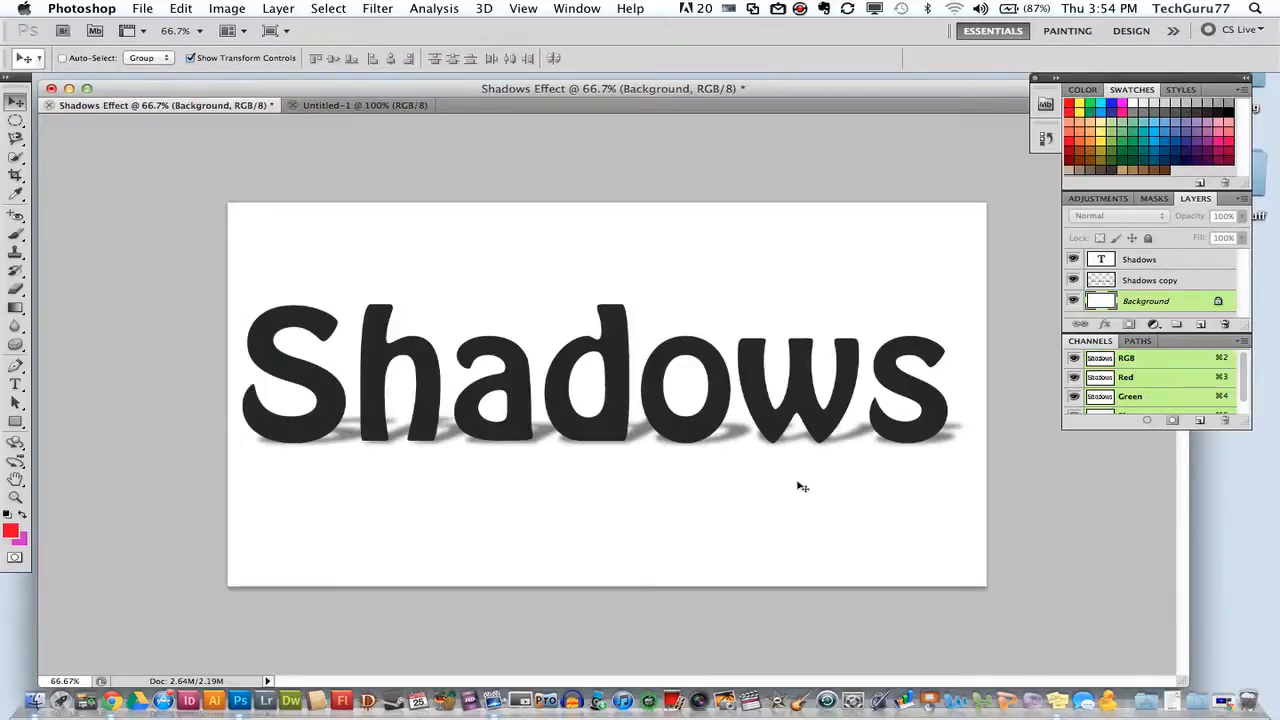
mouse_move(616, 502)
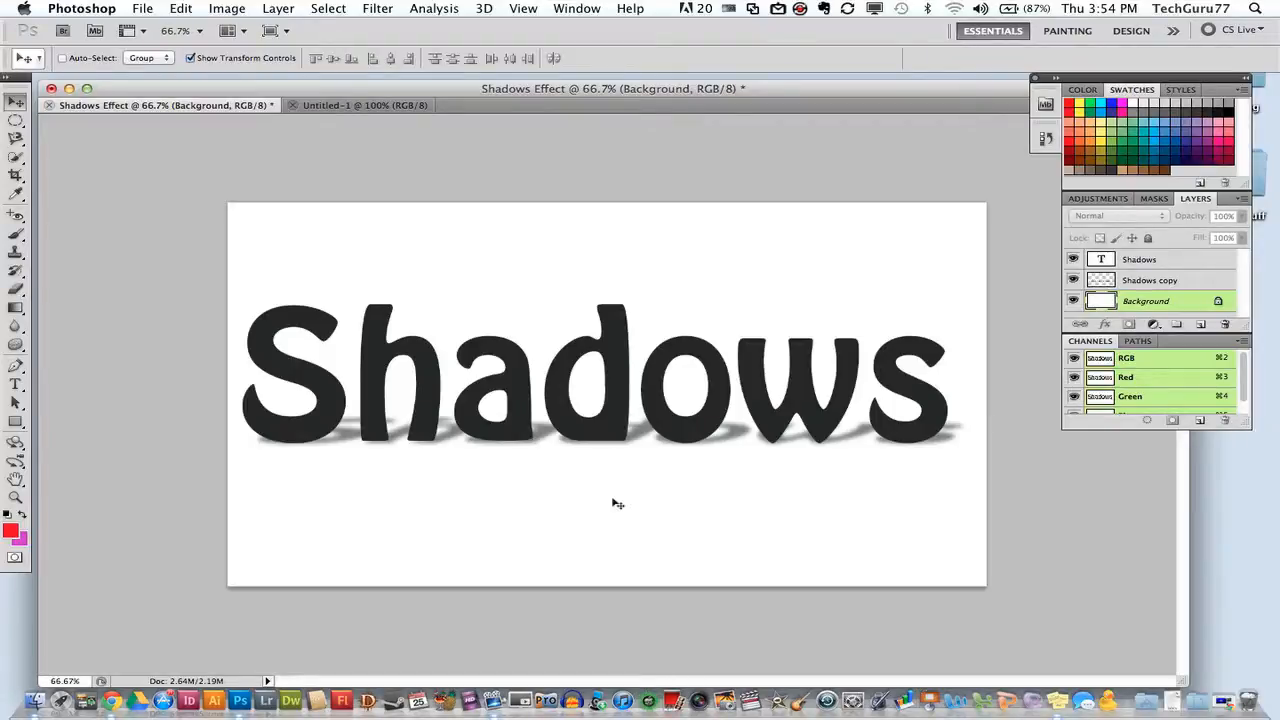
Add large black 'Shadows' text on a new type layer in the blank Untitled-1 document
click(360, 104)
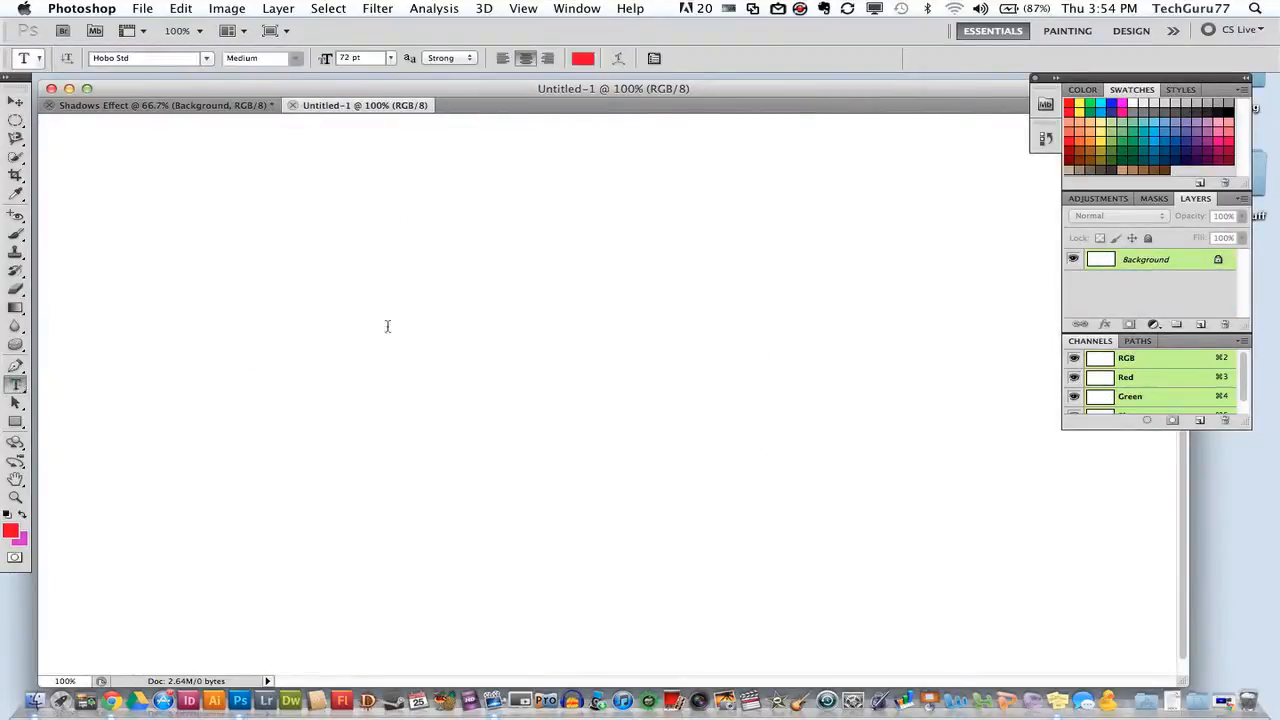
text(Sha)
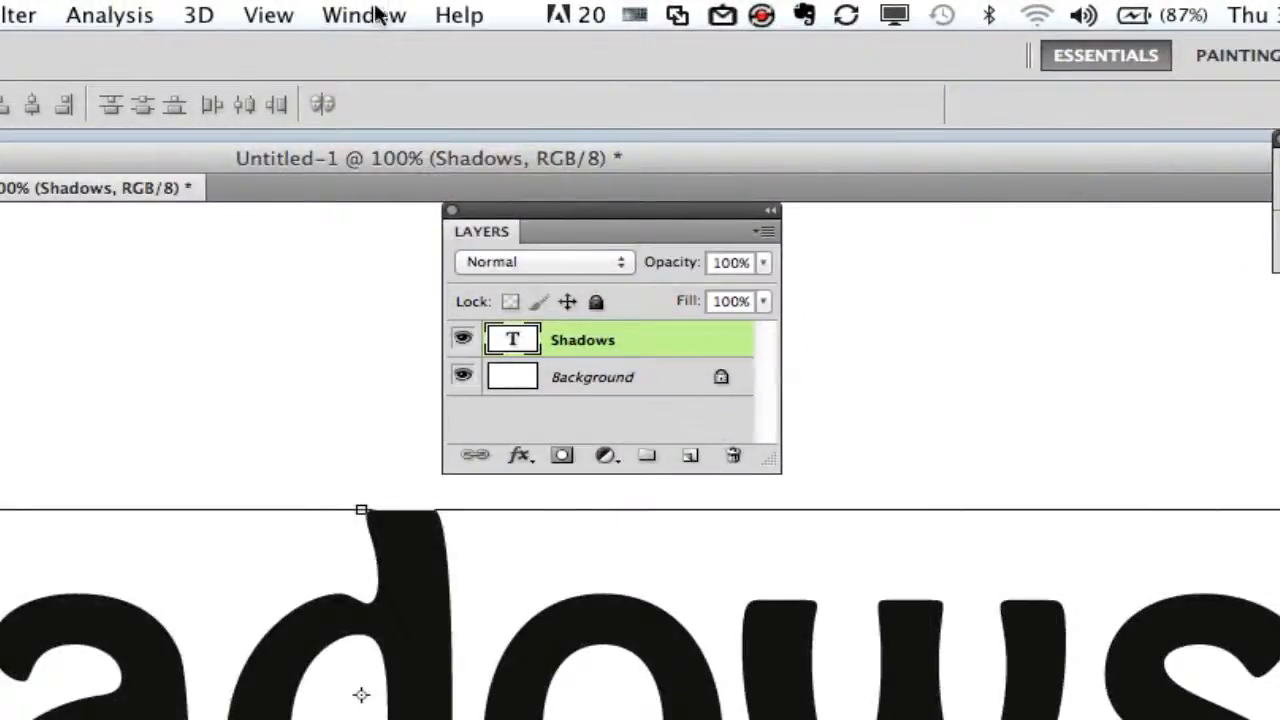
Show the Layers panel and start duplicating the Shadows text layer as 'Shadows copy'
click(364, 16)
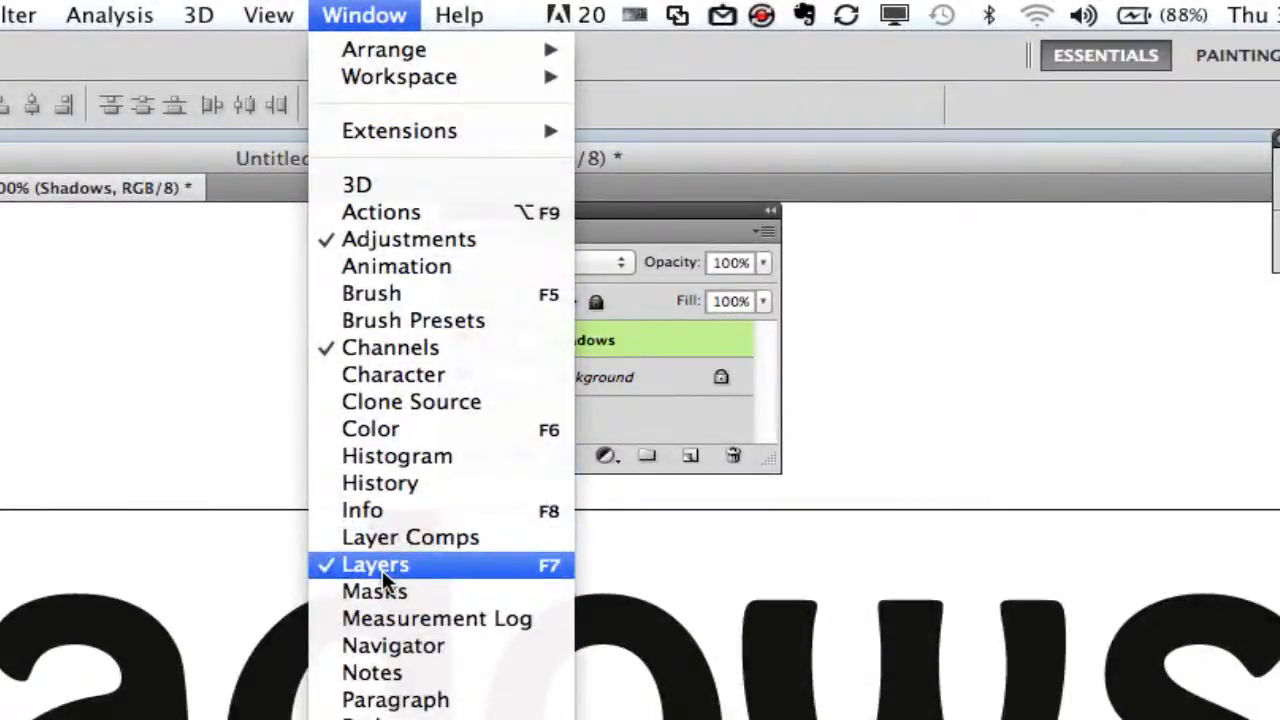
click(376, 564)
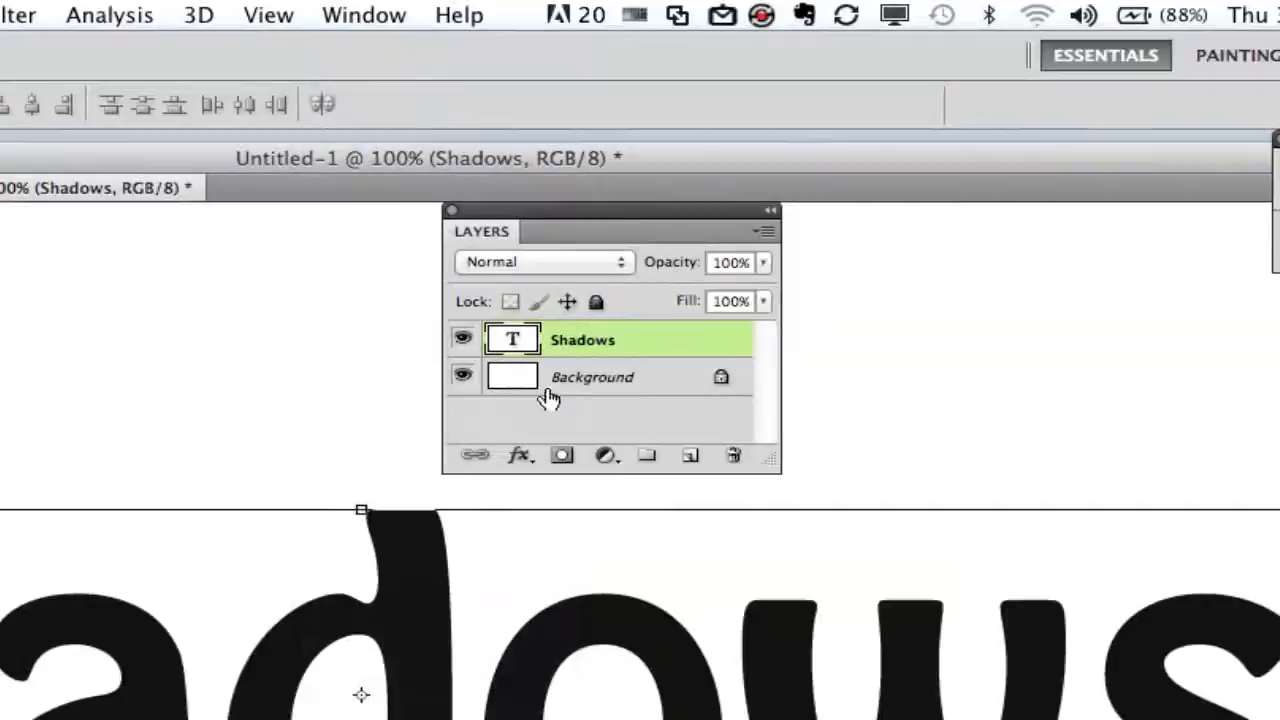
mouse_move(600, 344)
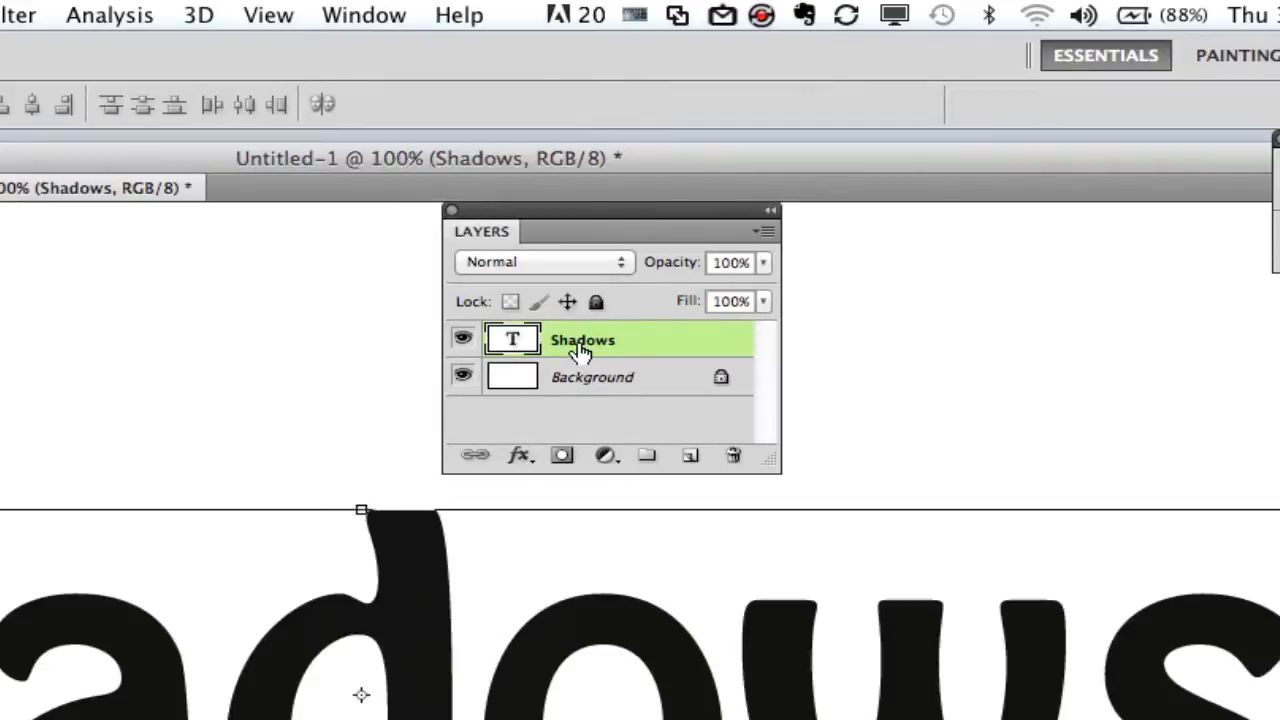
right_click(584, 340)
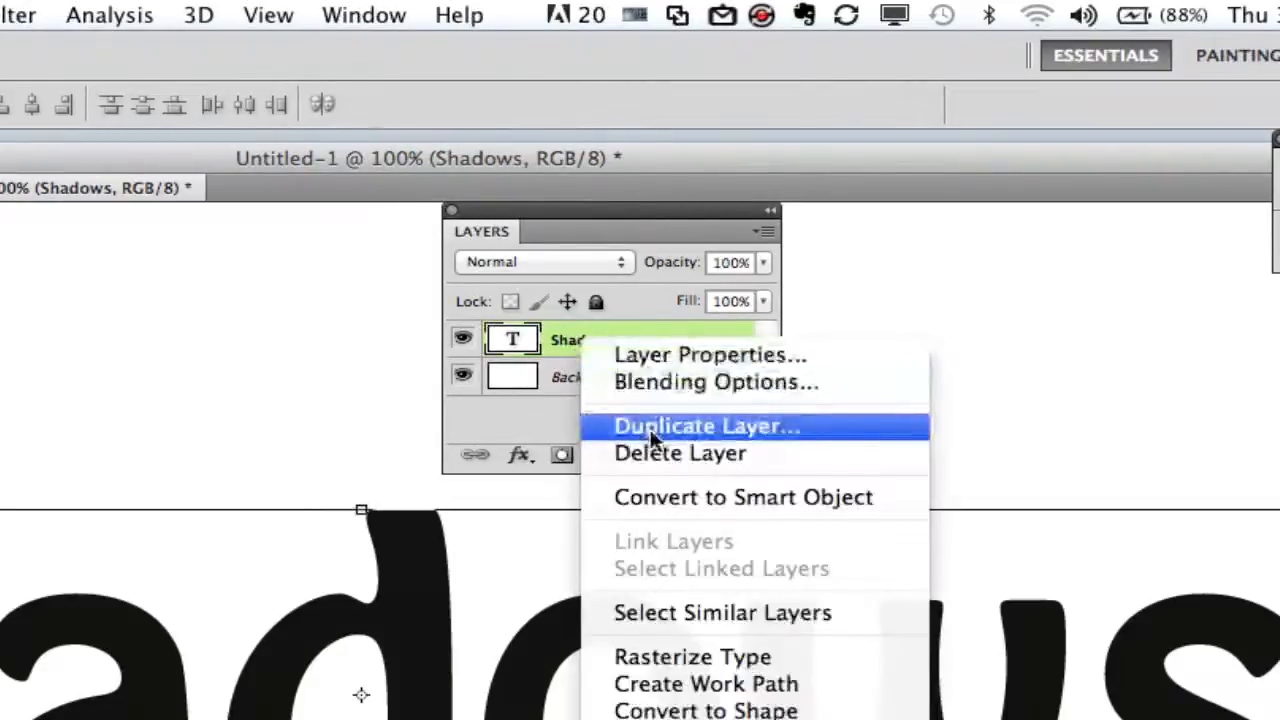
click(704, 426)
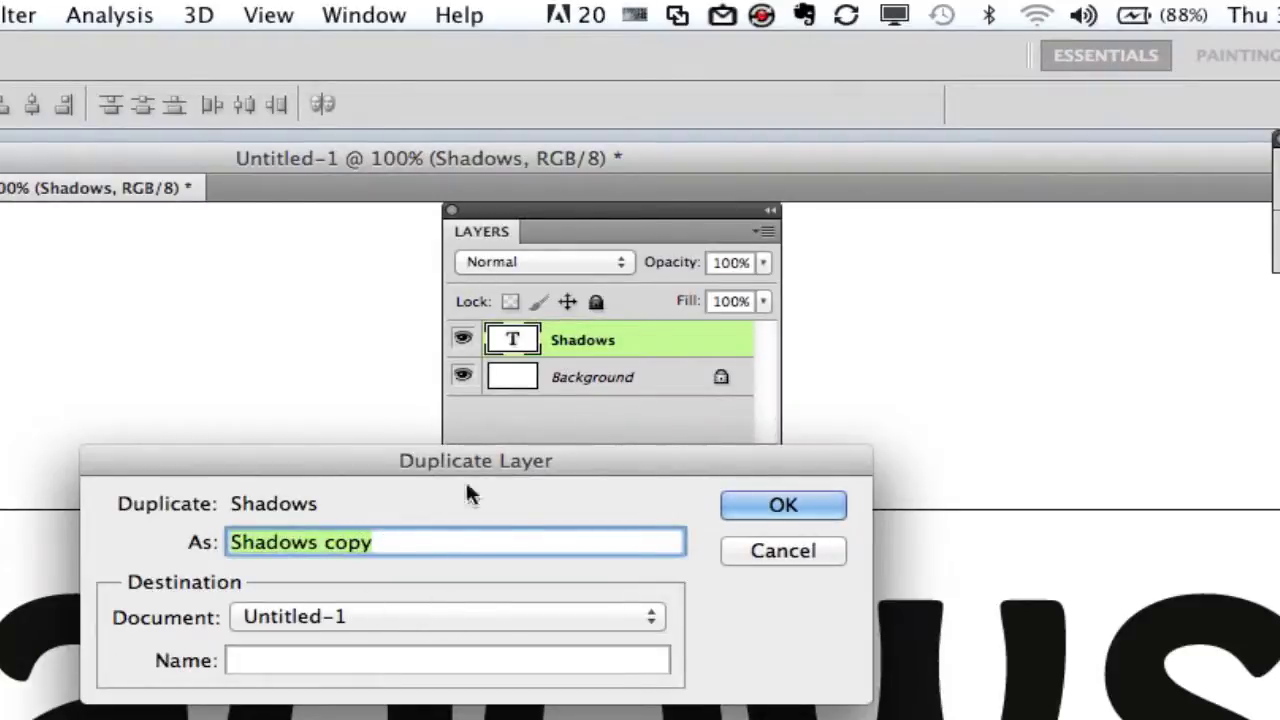
mouse_move(684, 520)
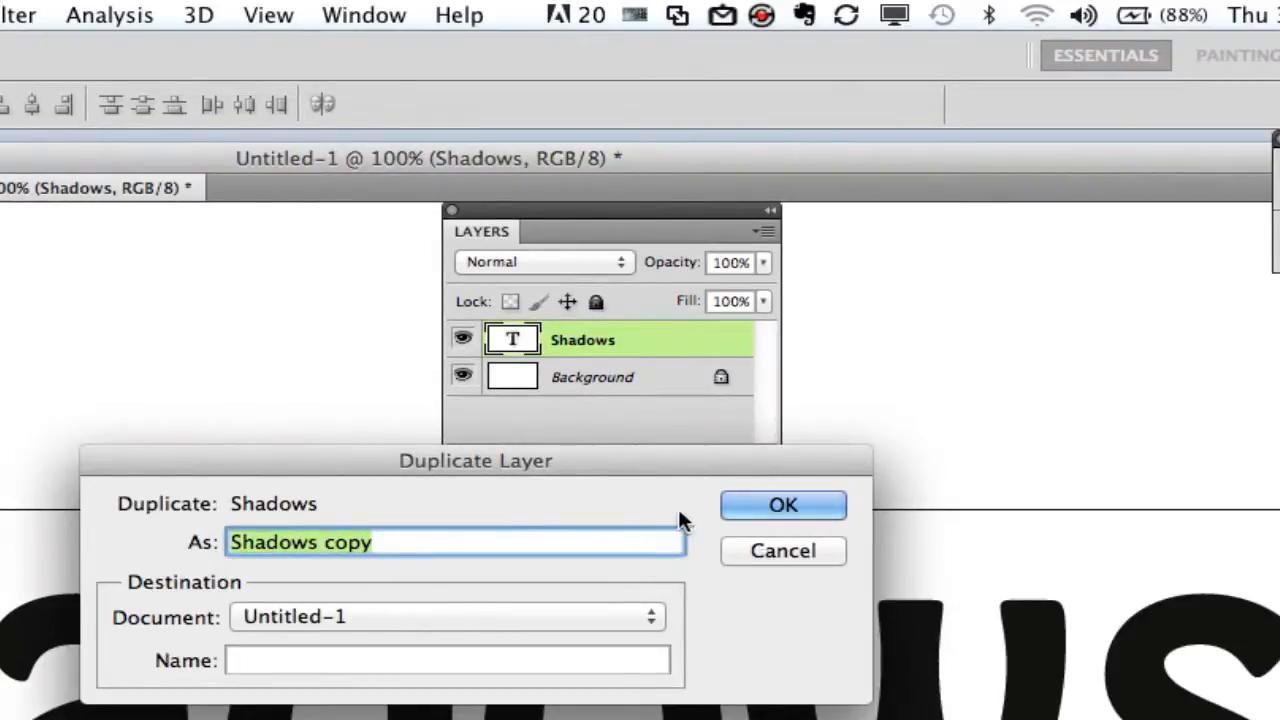
Create 'Shadows copy', move it beneath the Shadows layer and rasterize it into pixels
click(782, 504)
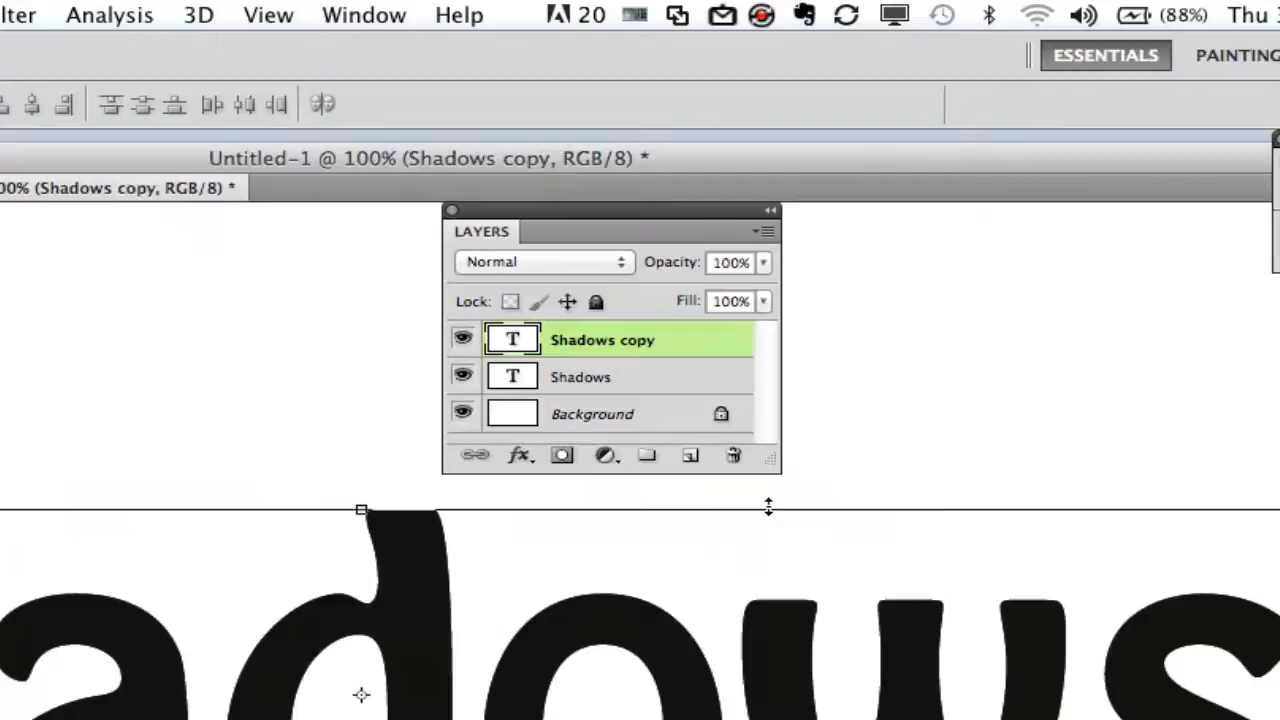
mouse_move(616, 344)
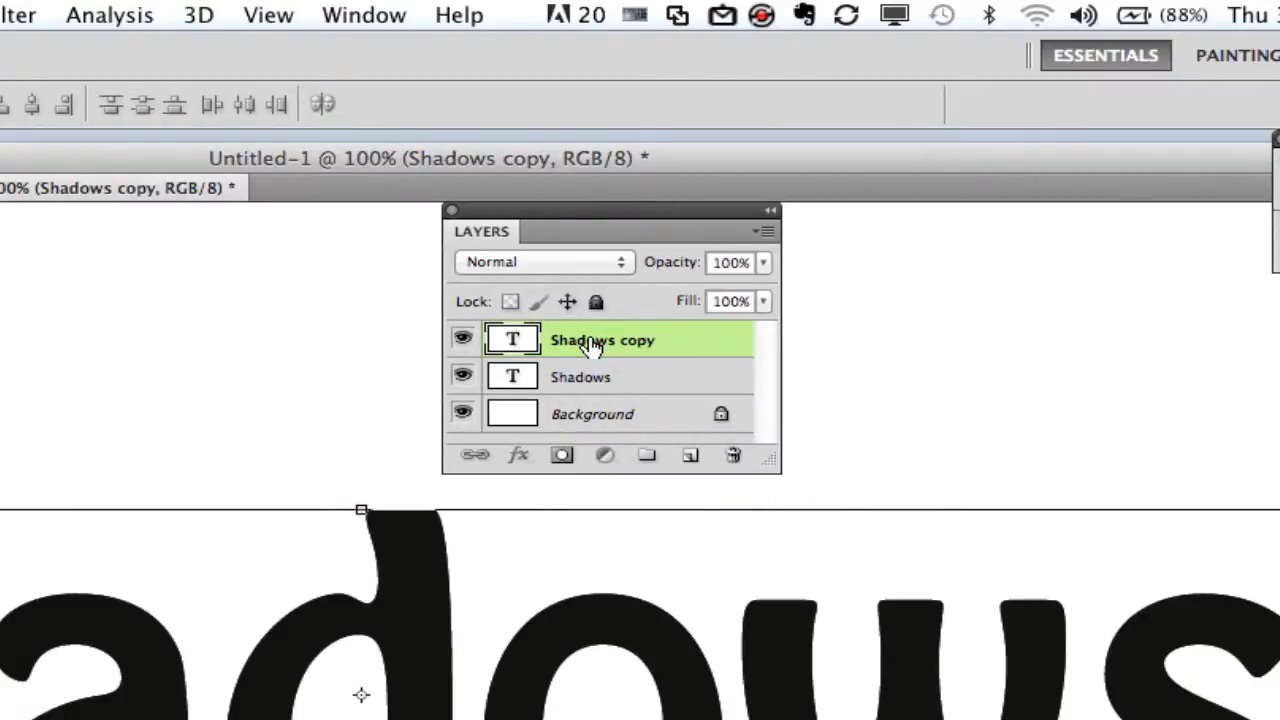
drag(600, 340, 600, 376)
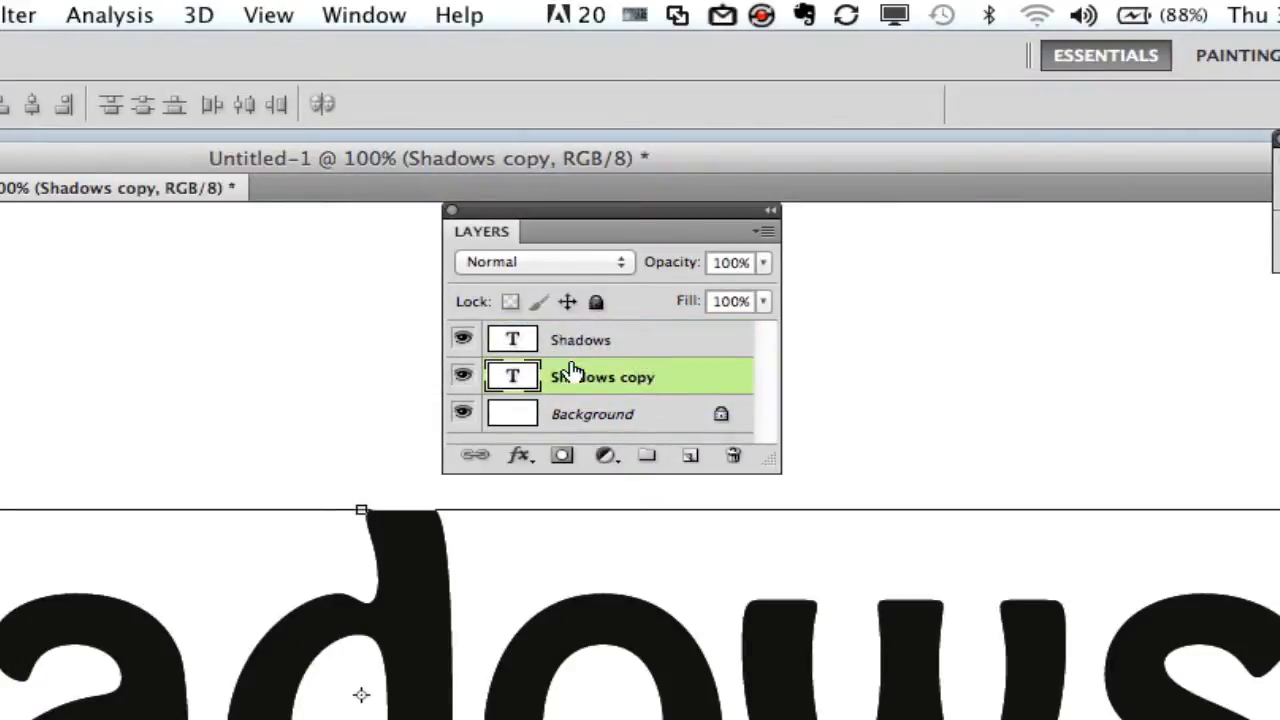
mouse_move(632, 378)
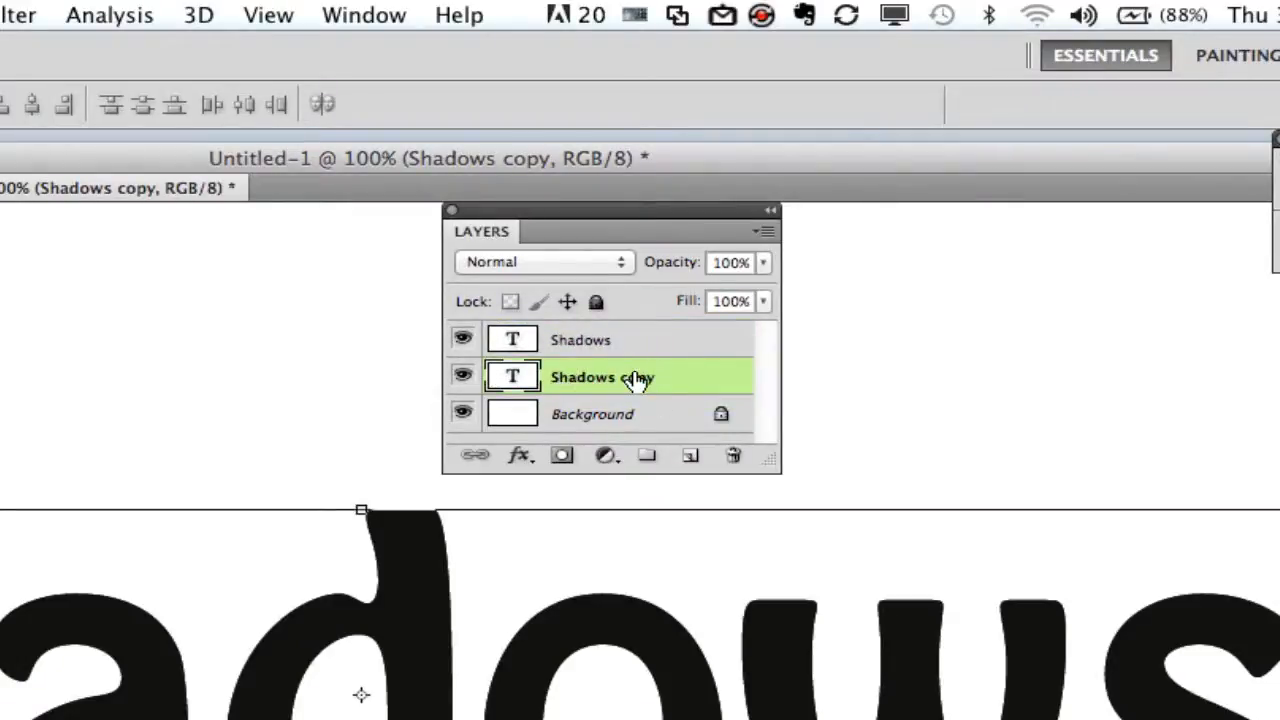
right_click(636, 376)
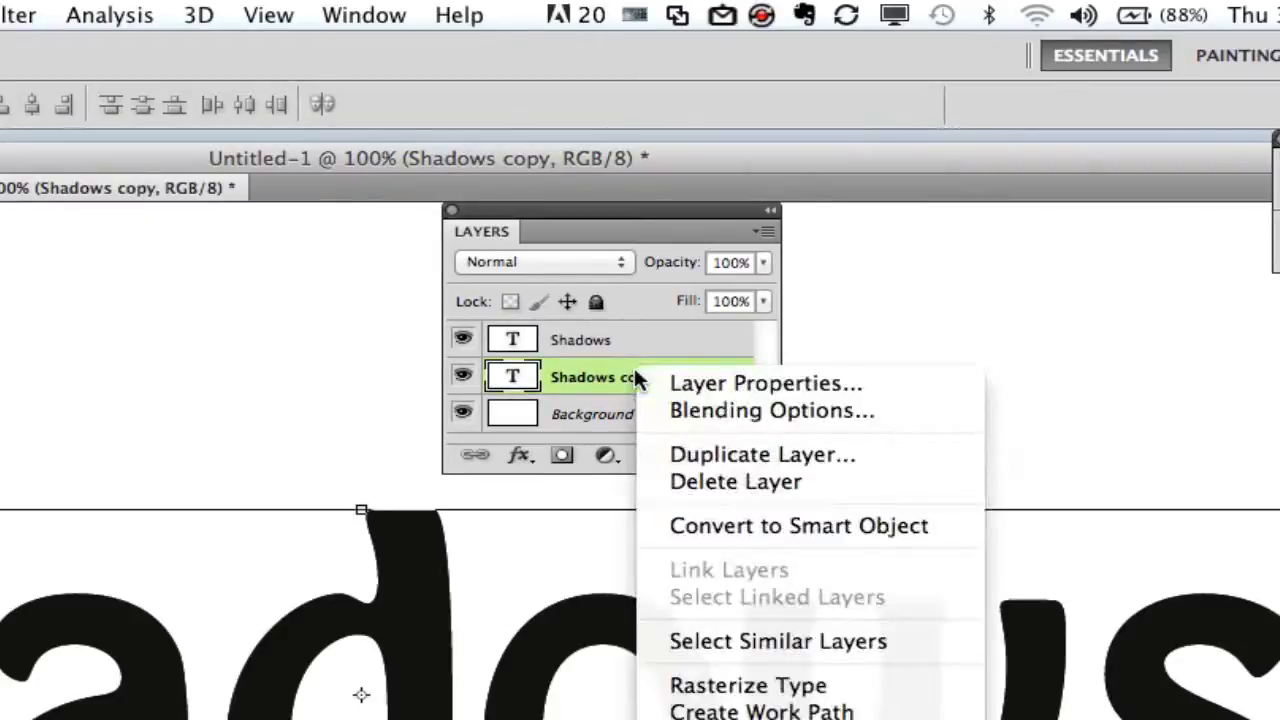
mouse_move(740, 686)
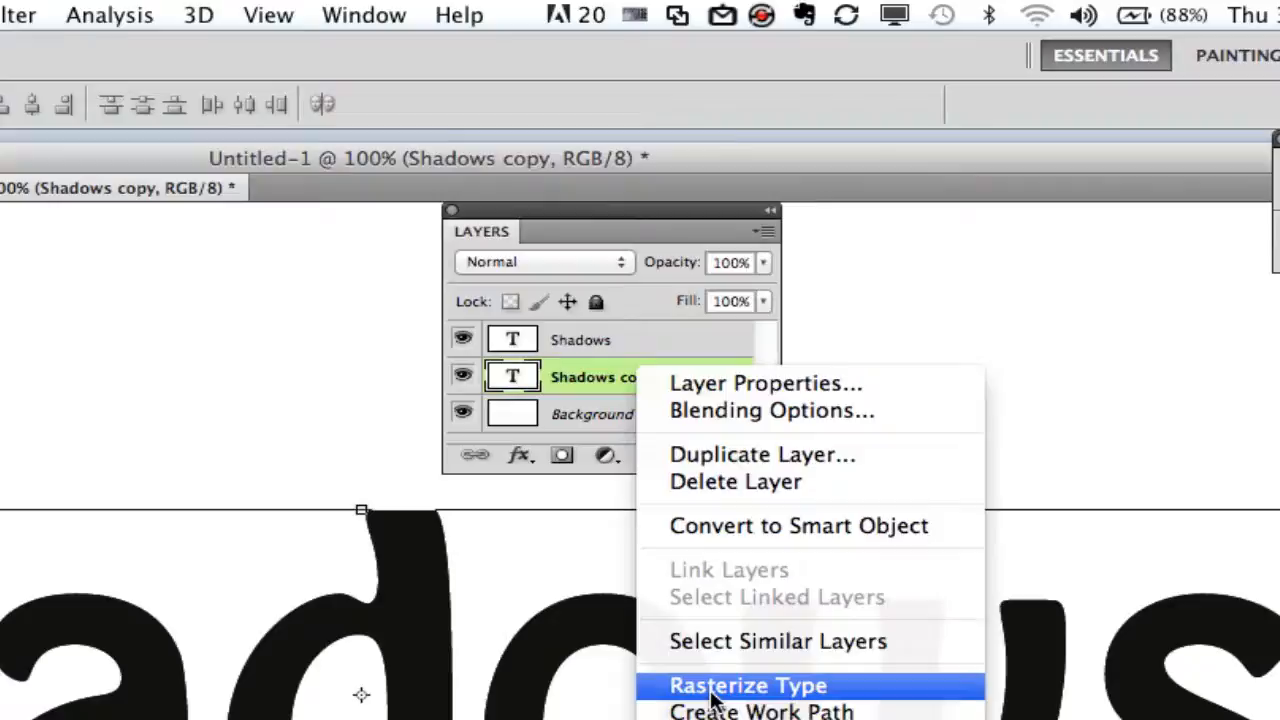
click(748, 684)
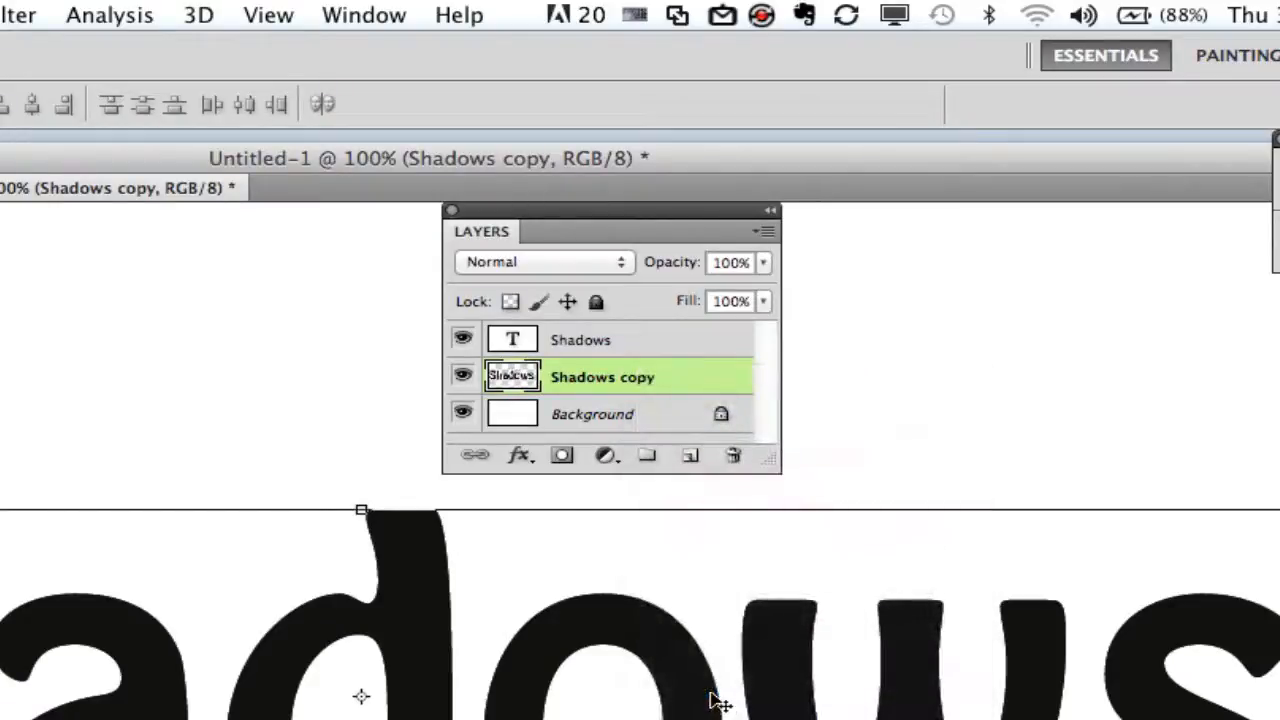
mouse_move(530, 710)
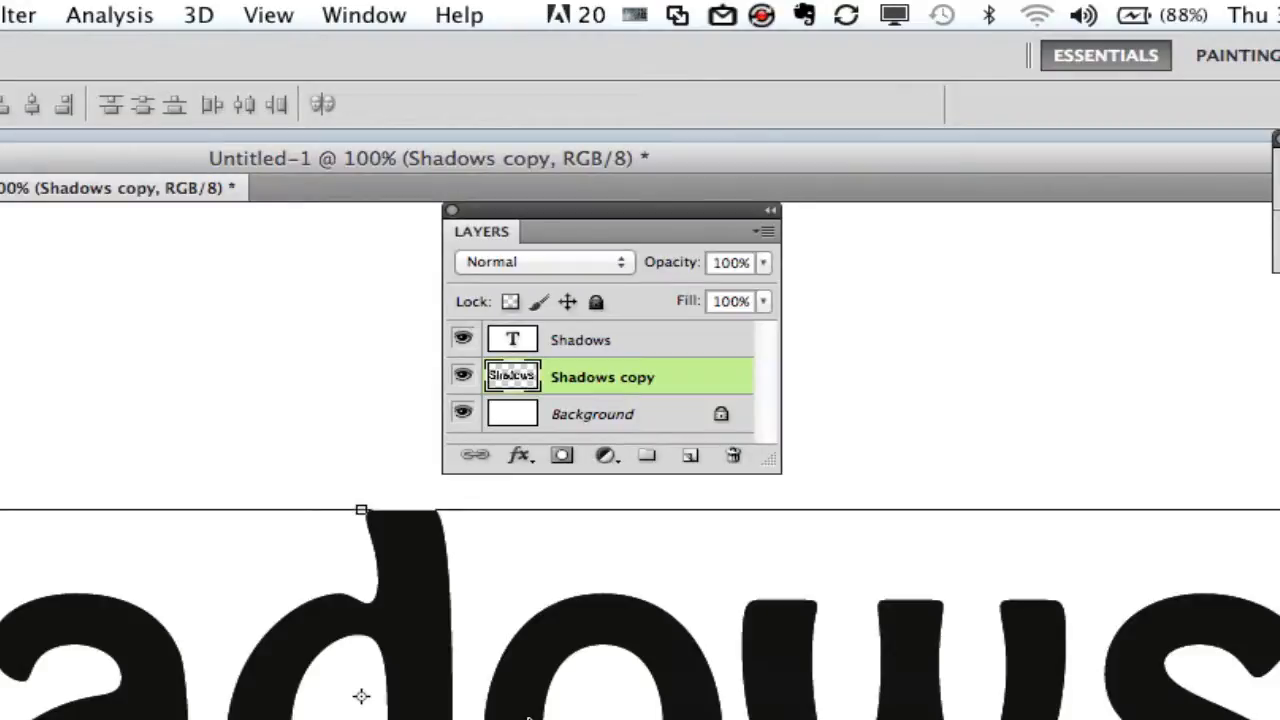
mouse_move(484, 704)
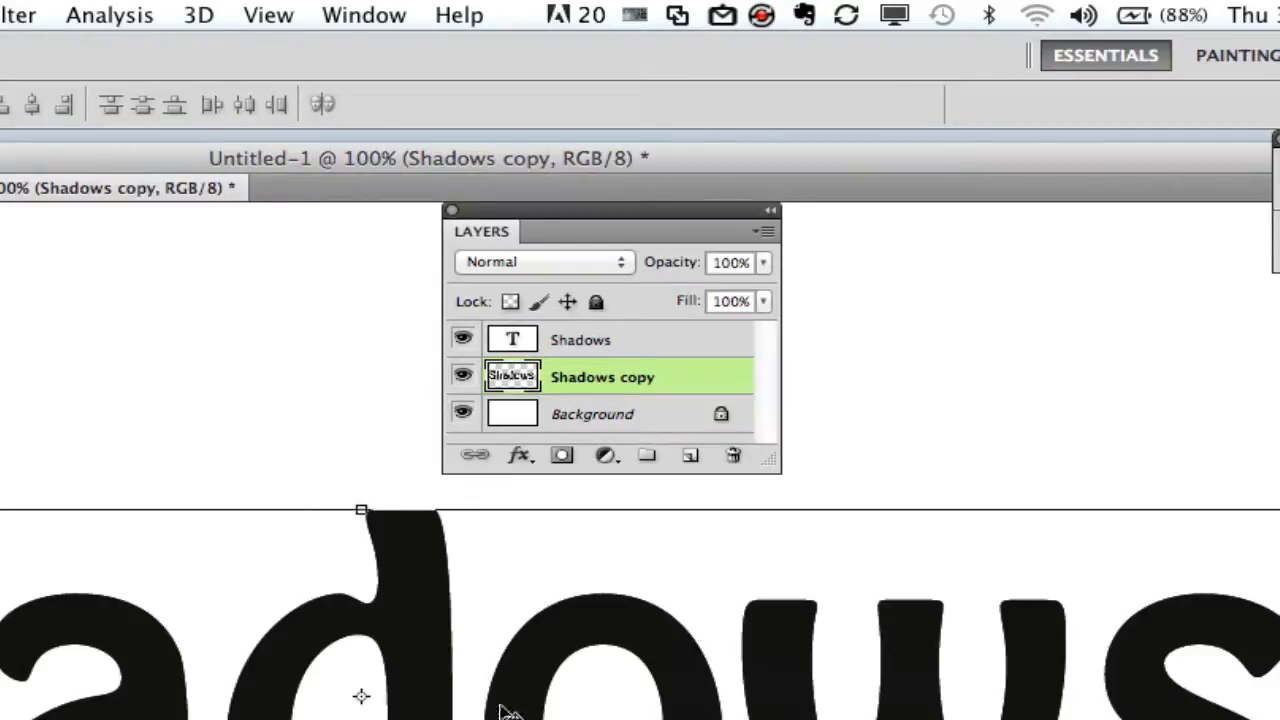
mouse_move(536, 696)
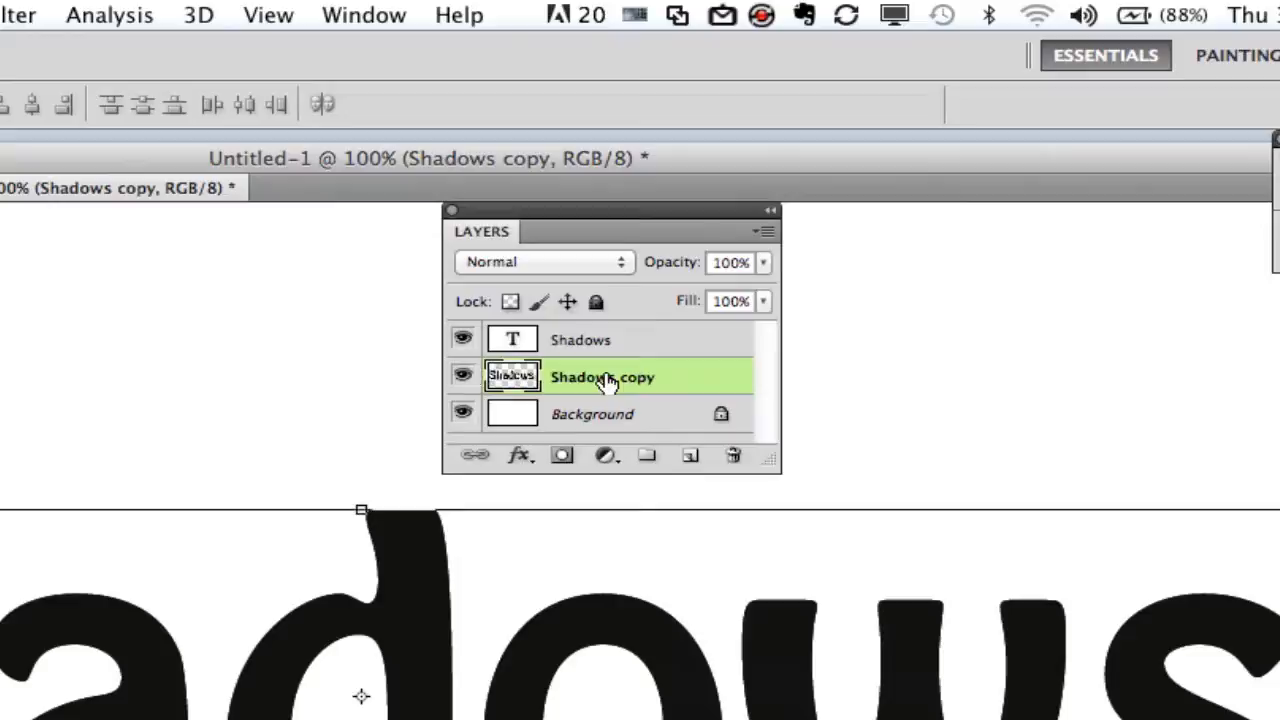
Distort Shadows copy by dragging its corners down into a flattened, slanted shadow under the text
click(270, 12)
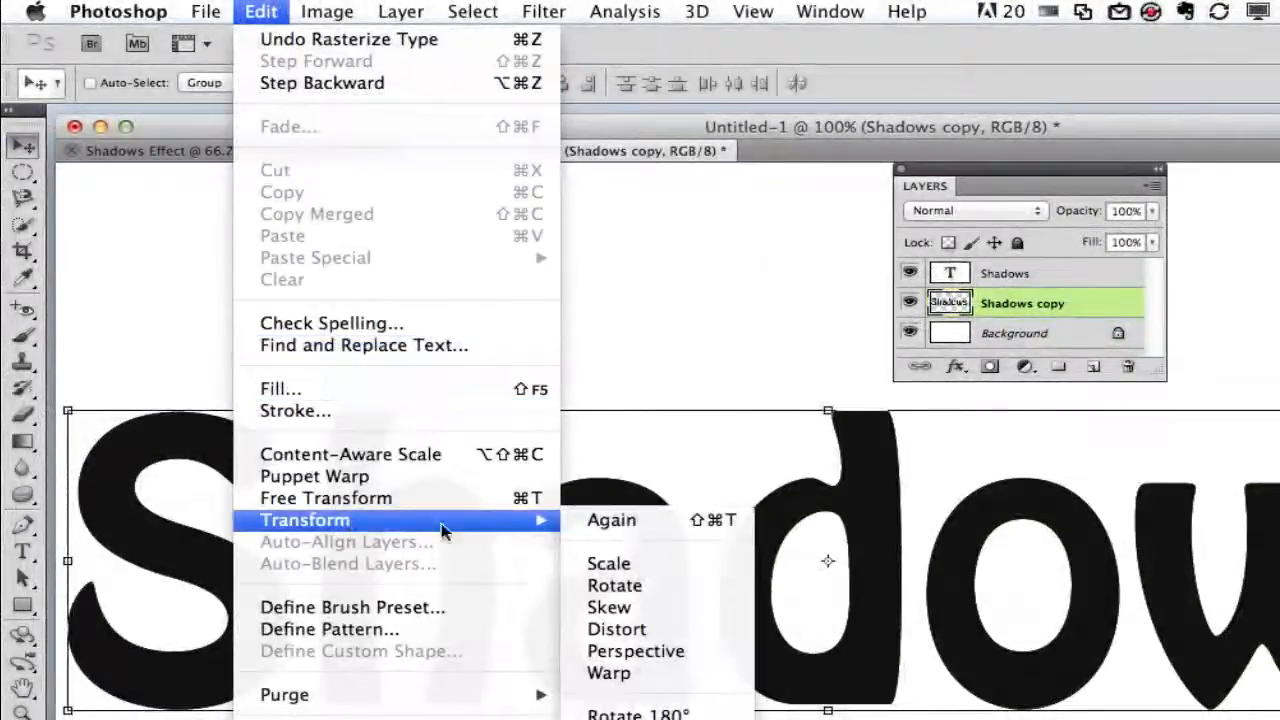
mouse_move(616, 628)
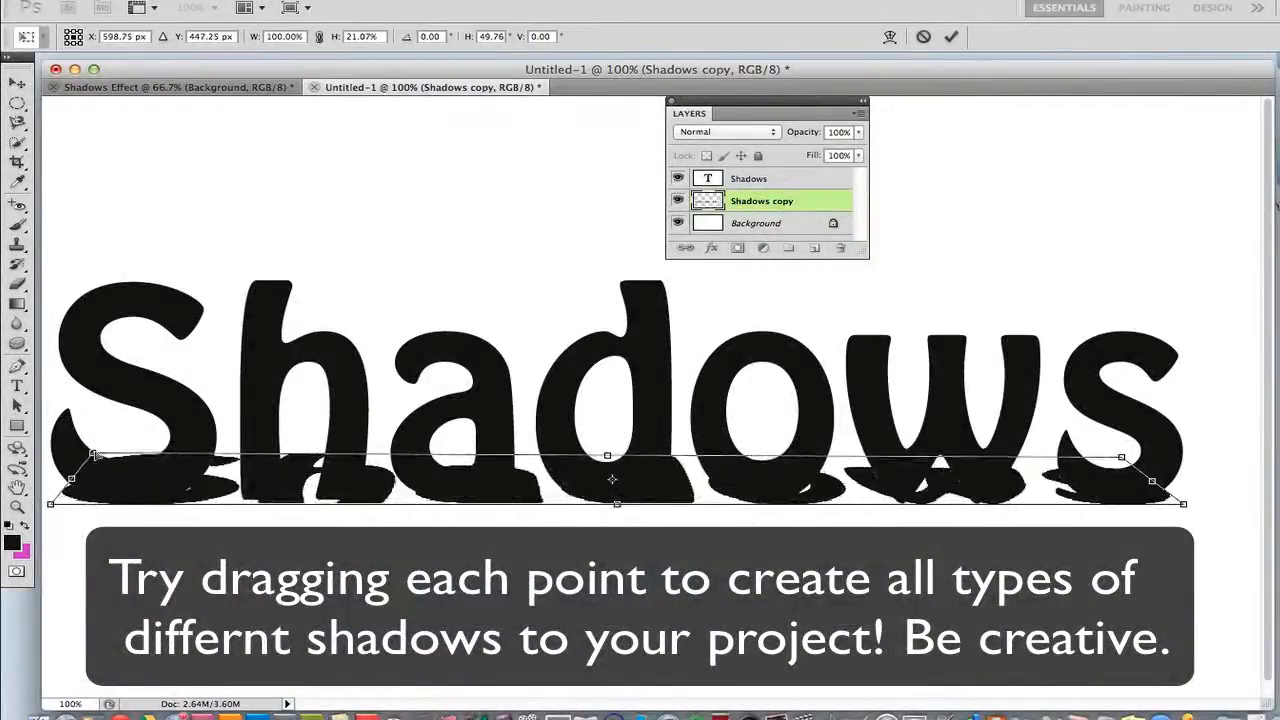
drag(1122, 456, 1122, 456)
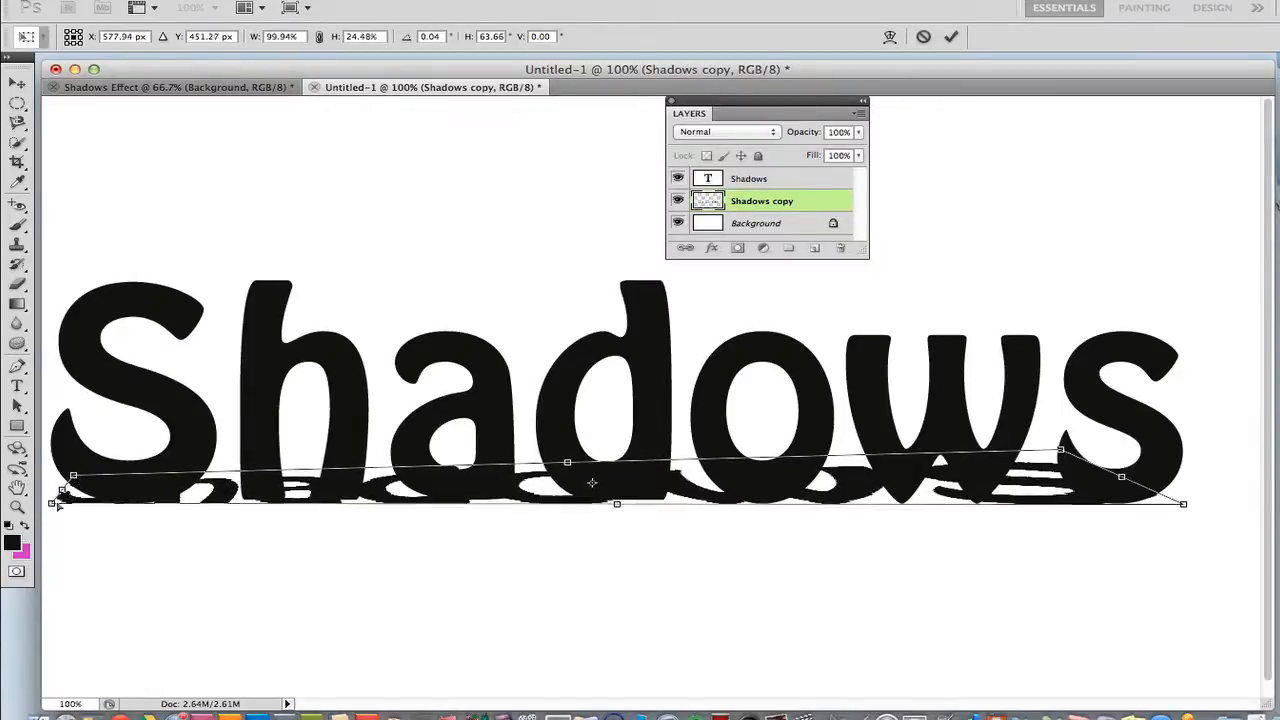
drag(60, 504, 64, 504)
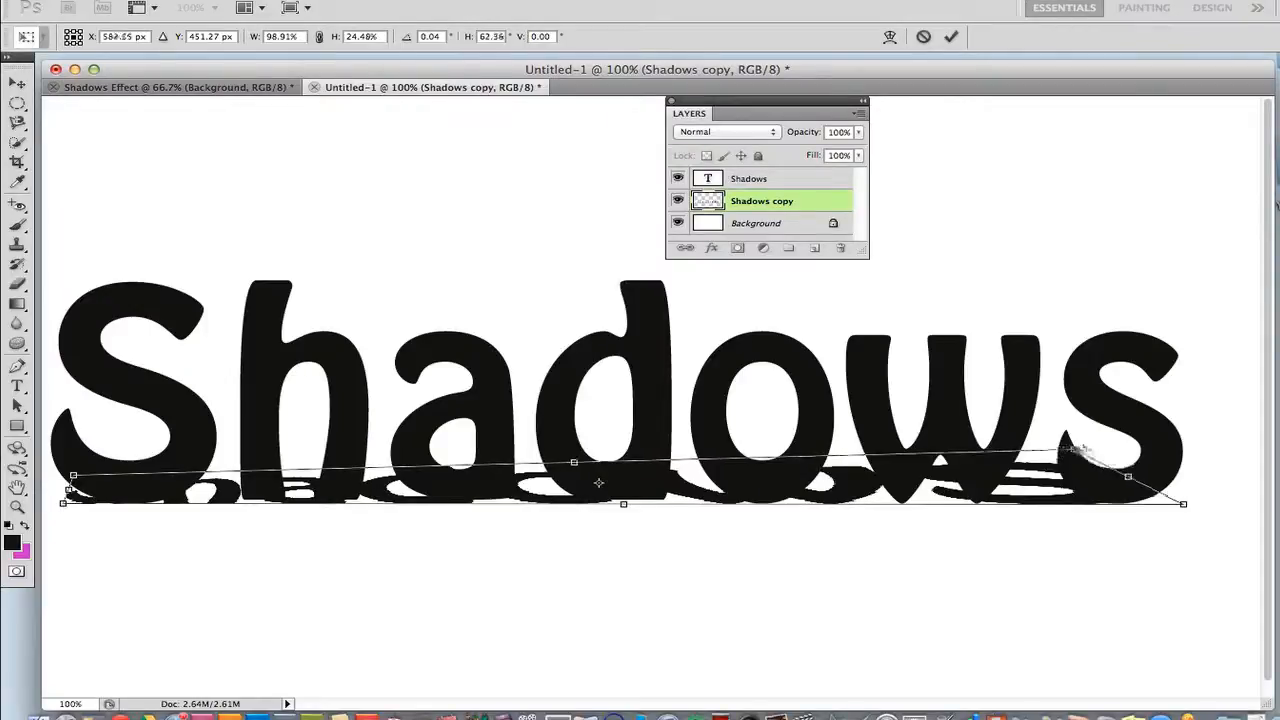
drag(1084, 448, 1164, 448)
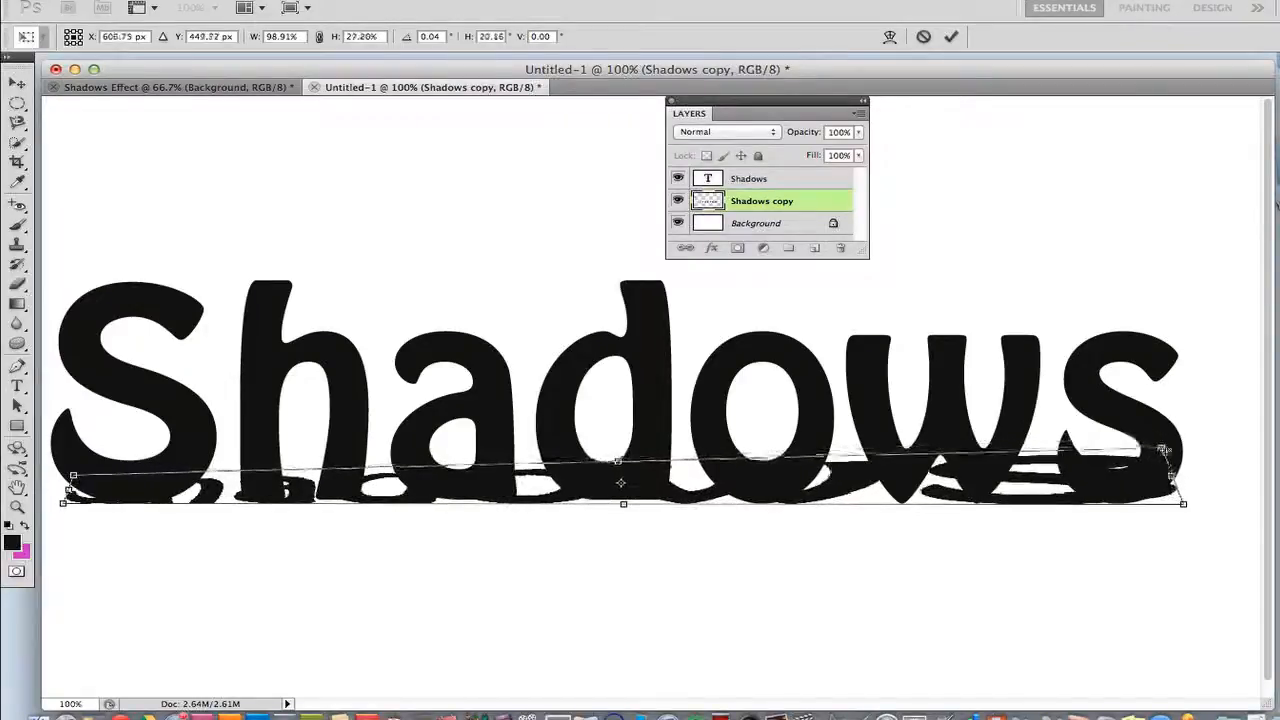
drag(1168, 450, 1184, 472)
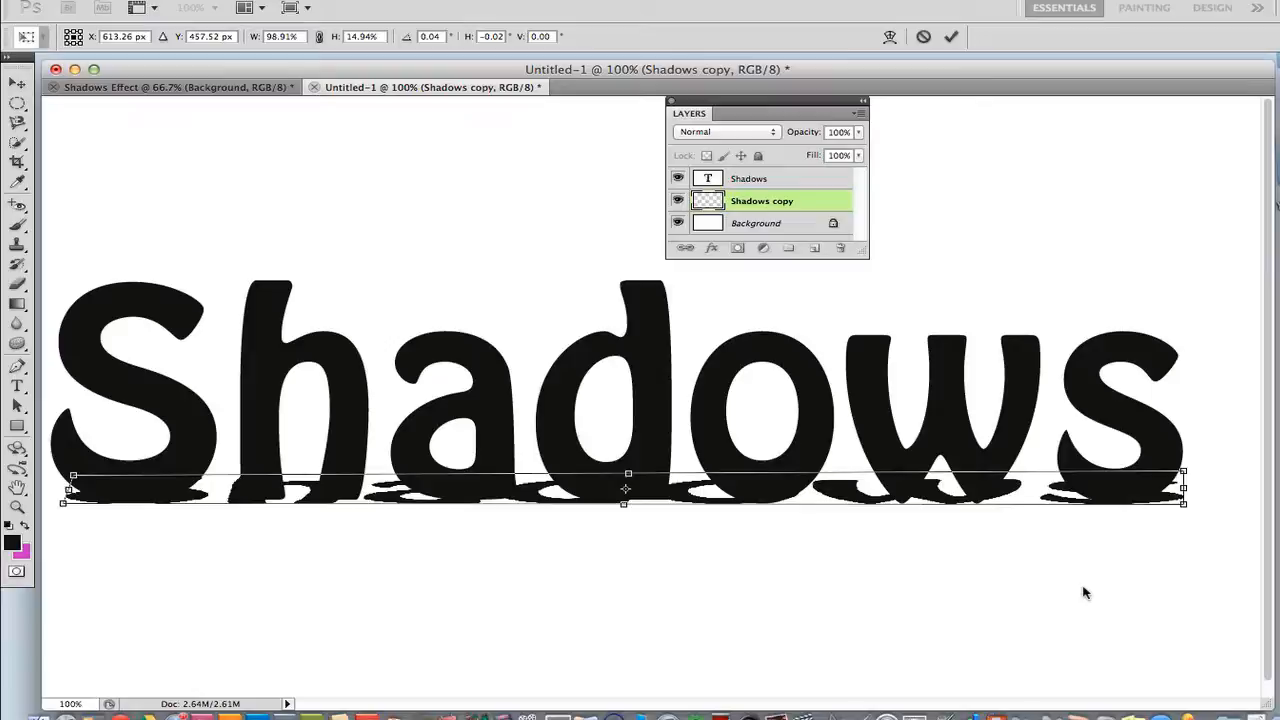
mouse_move(962, 132)
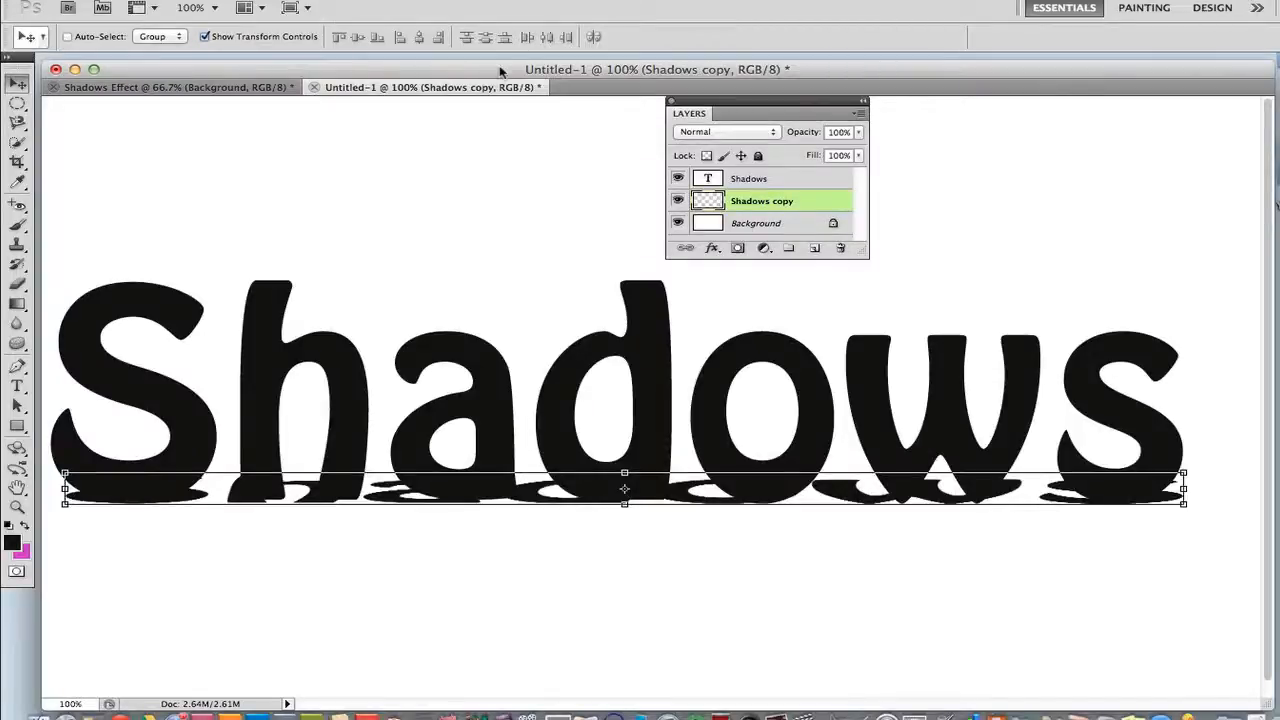
Apply a Gaussian Blur of about 3.4 pixels to the flattened Shadows copy layer
click(324, 12)
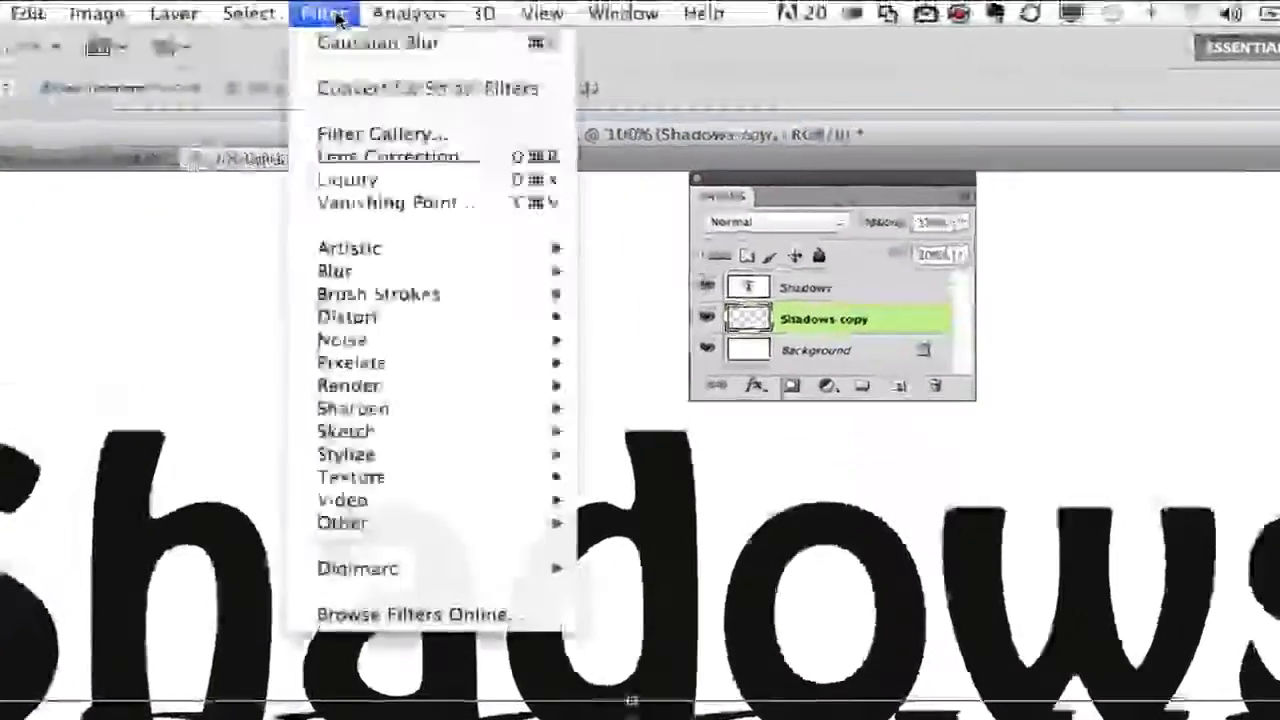
mouse_move(378, 292)
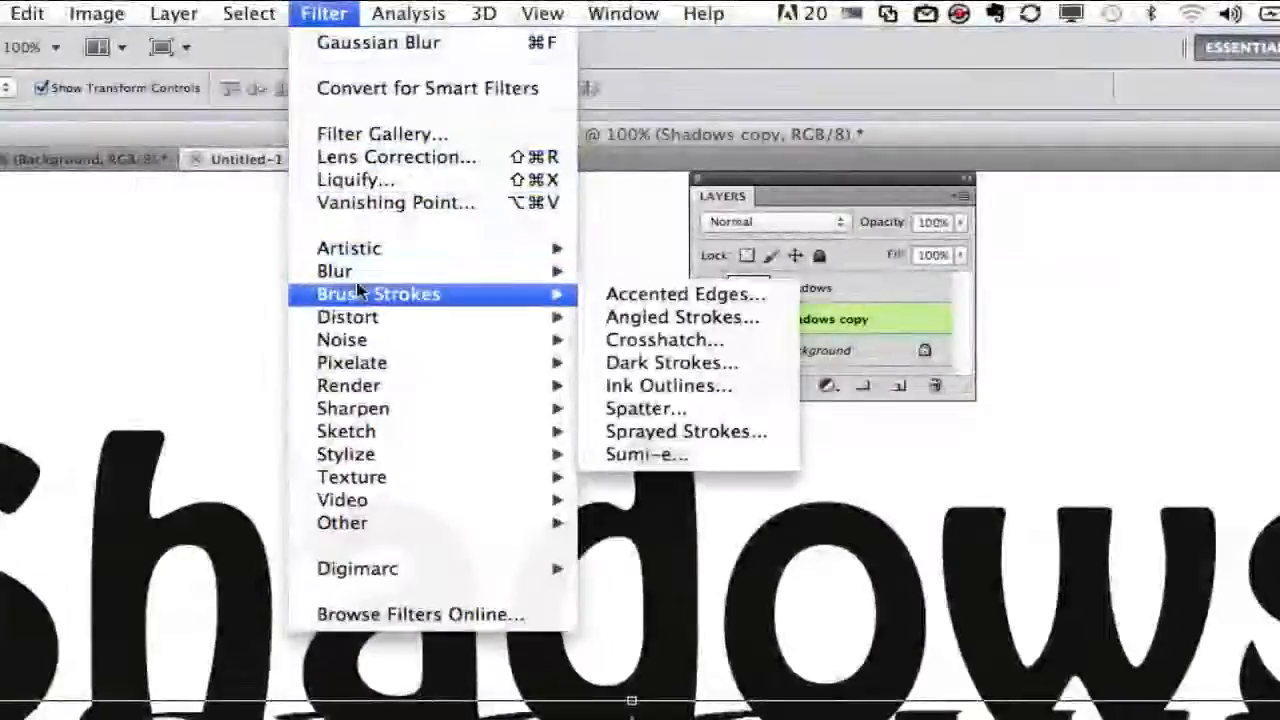
mouse_move(336, 272)
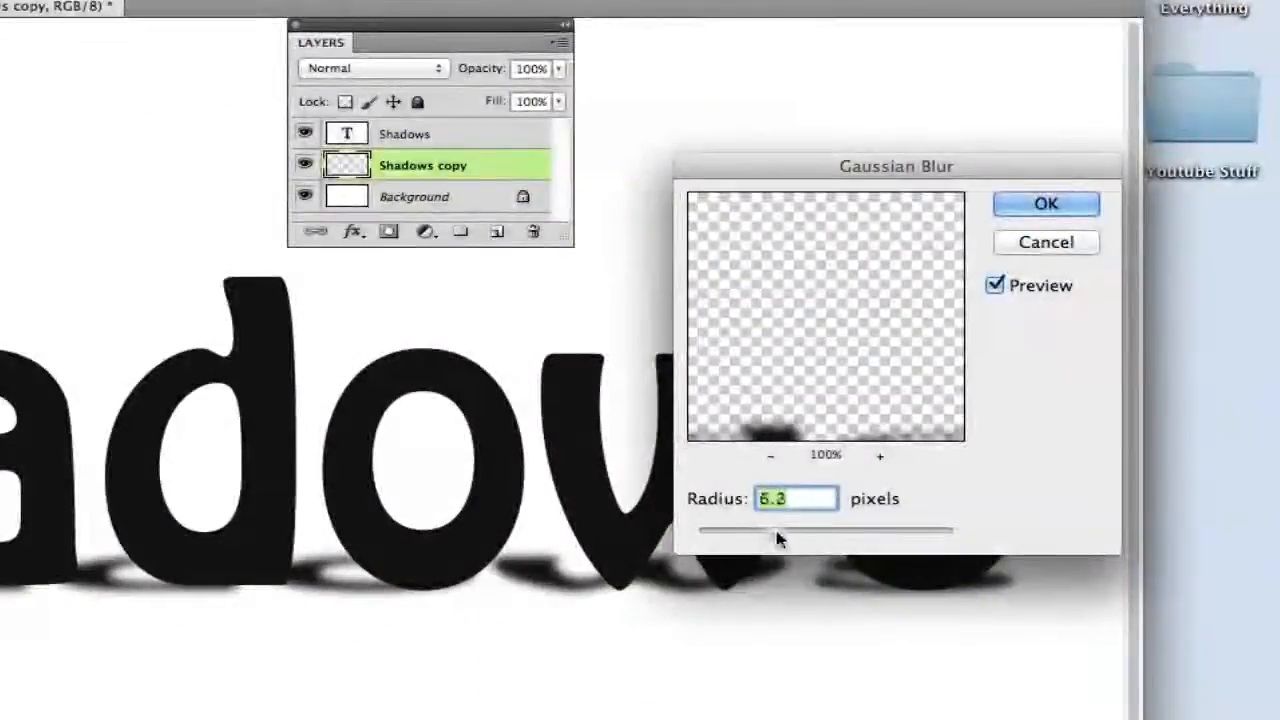
drag(778, 534, 752, 534)
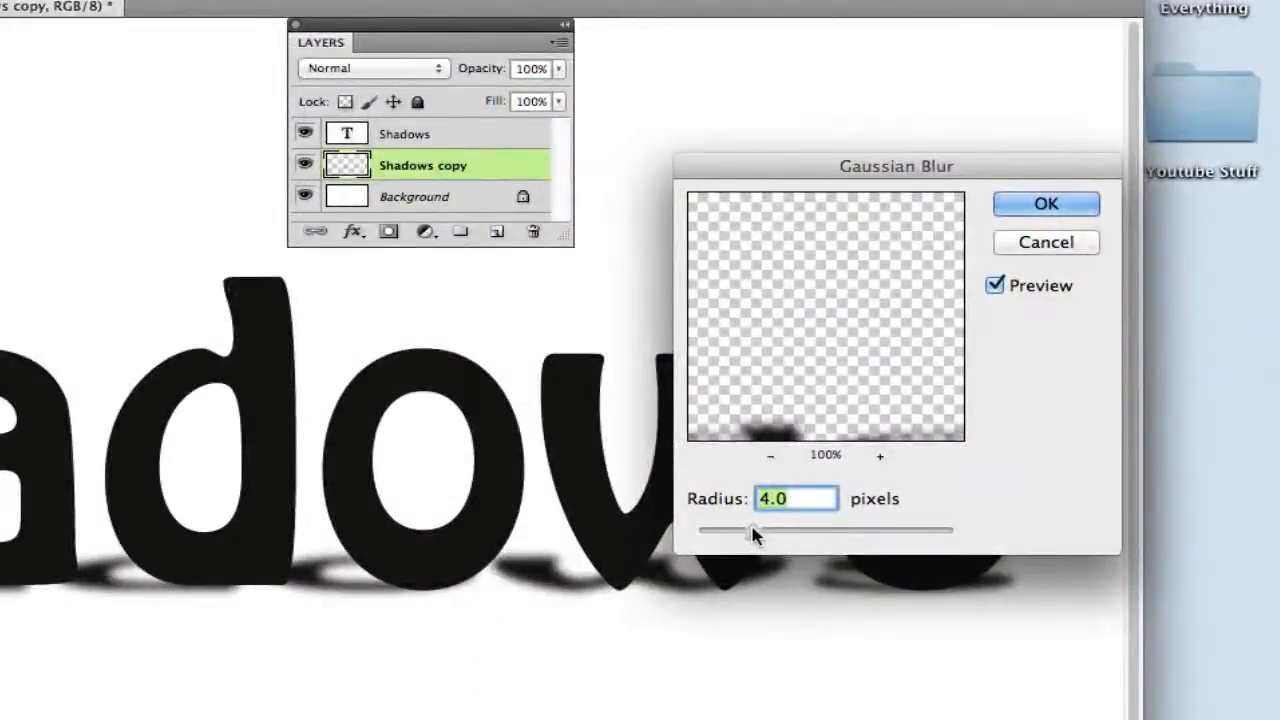
drag(756, 532, 748, 532)
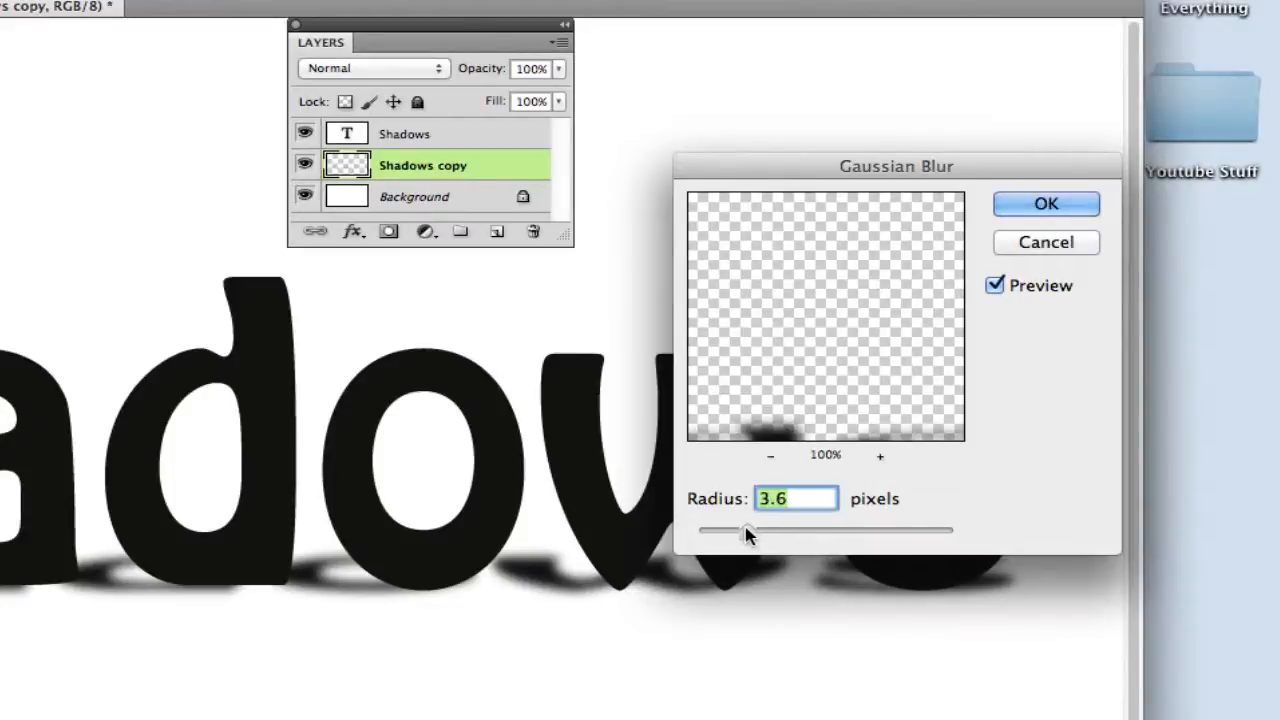
drag(750, 532, 744, 532)
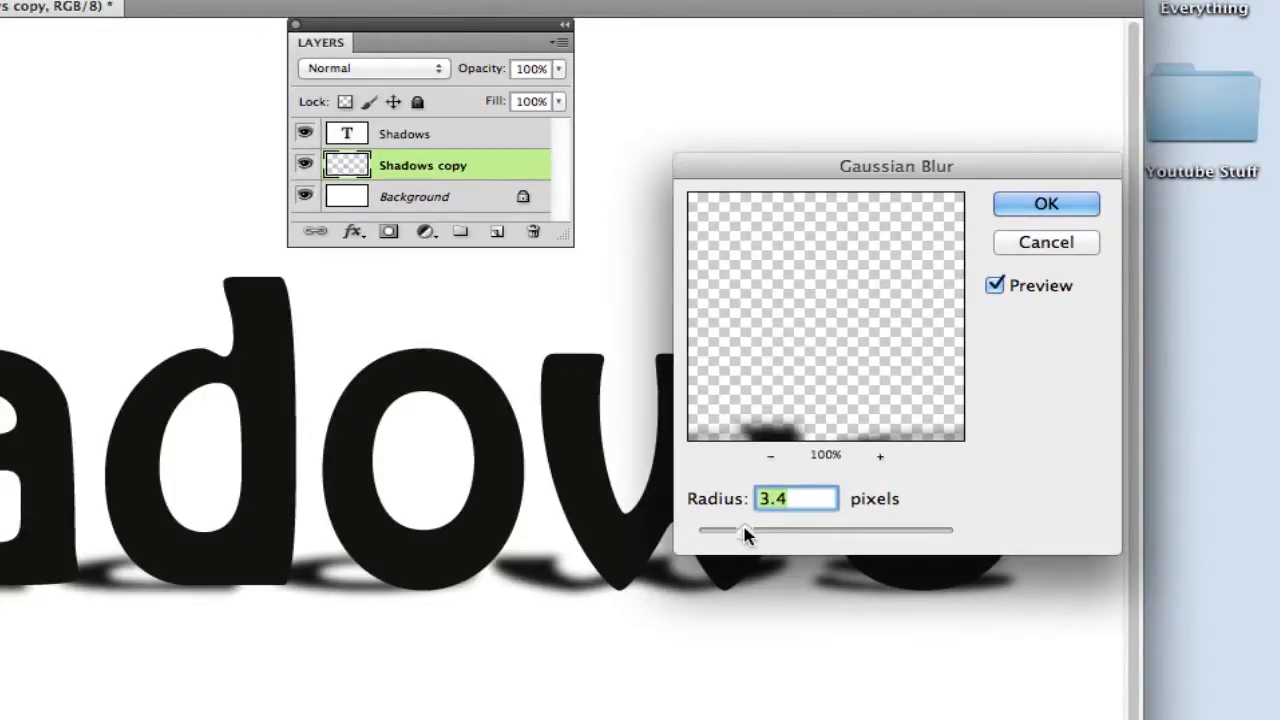
click(1046, 204)
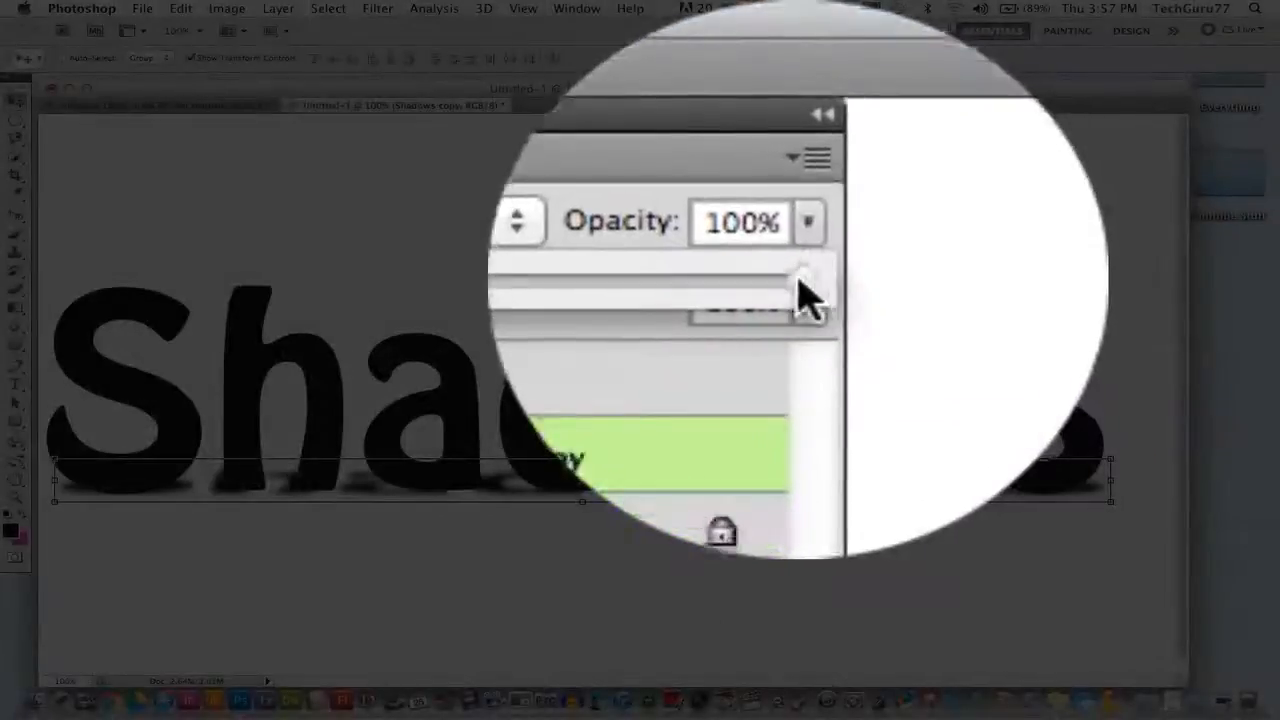
Lower the Shadows copy layer's opacity to around 69% for a softer grey shadow
drag(810, 280, 776, 280)
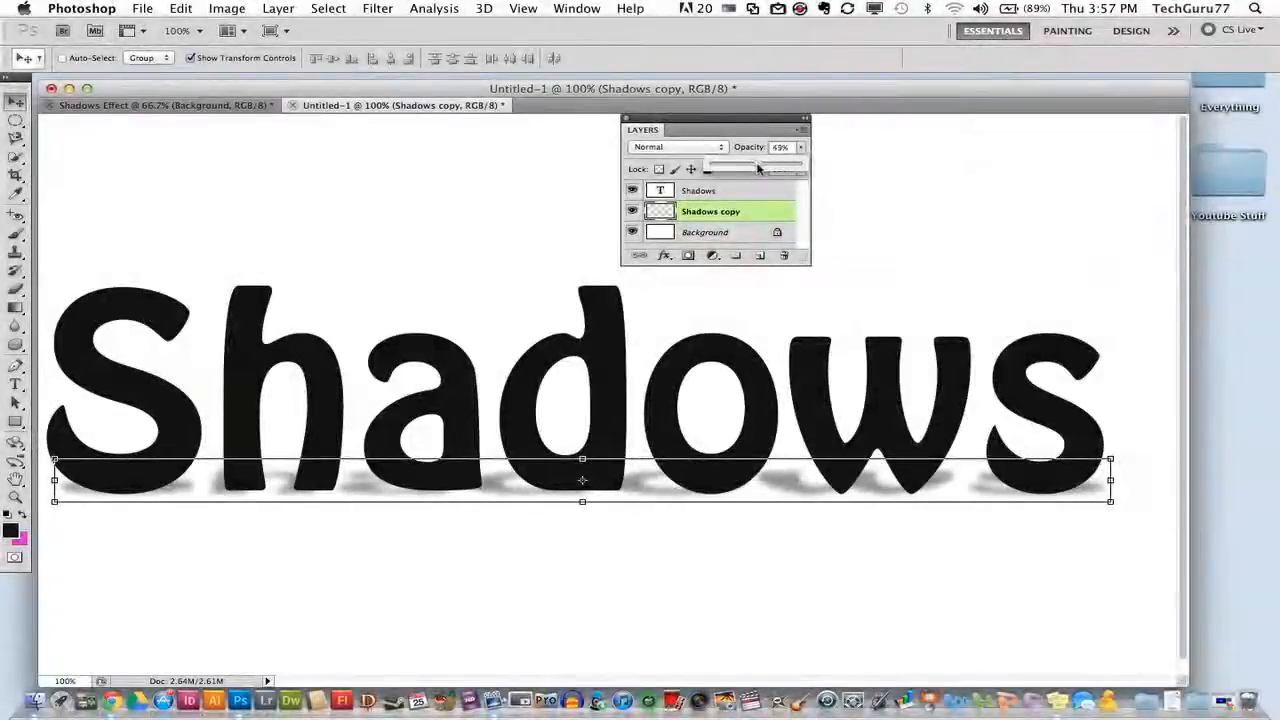
drag(756, 162, 784, 162)
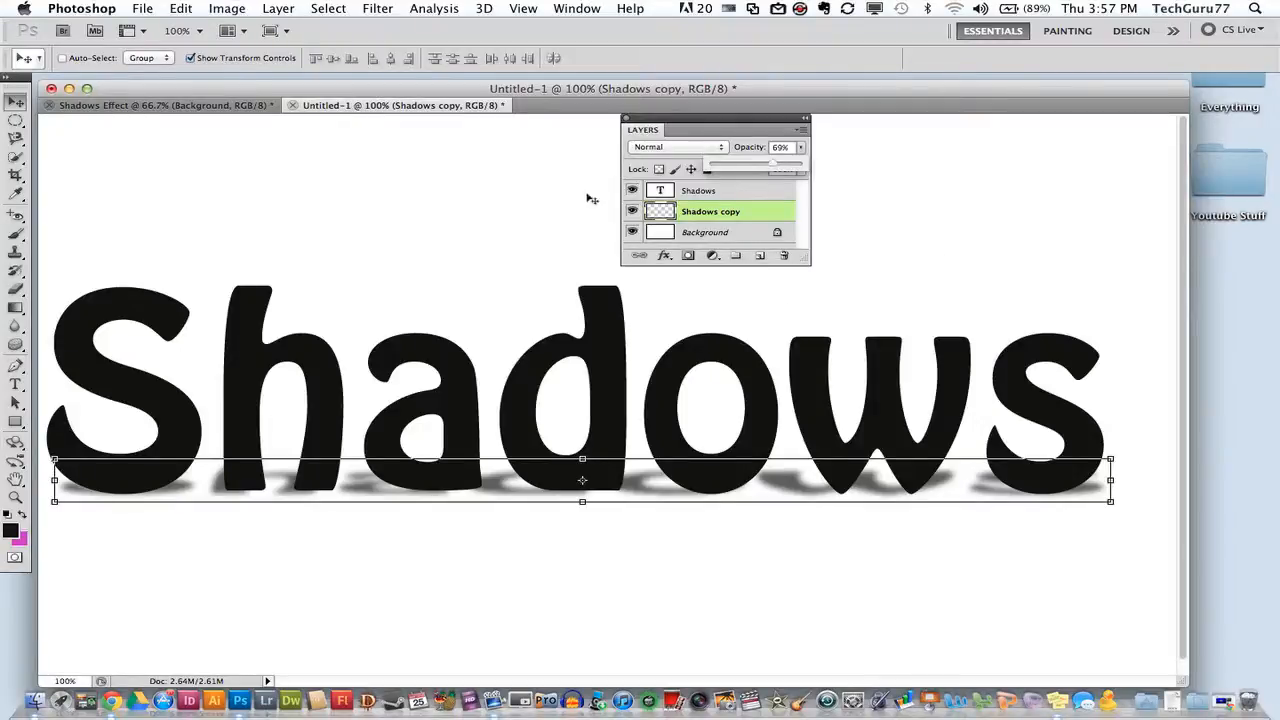
click(704, 232)
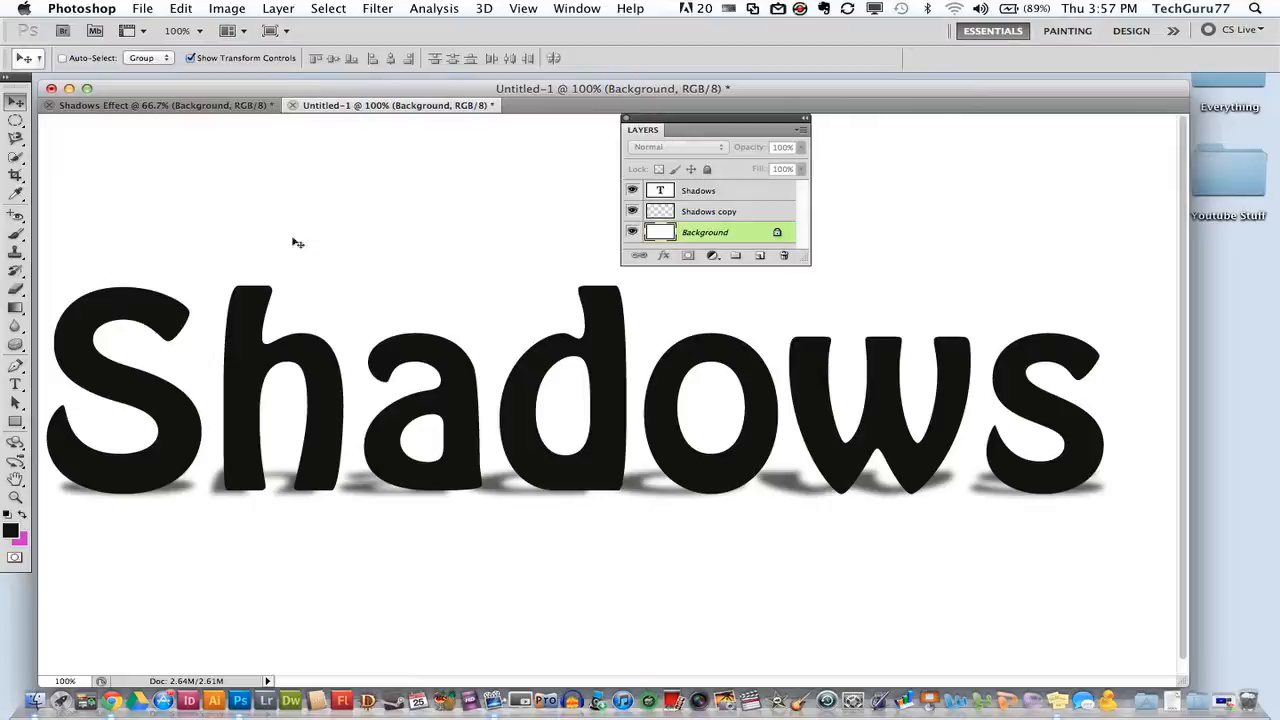
click(160, 104)
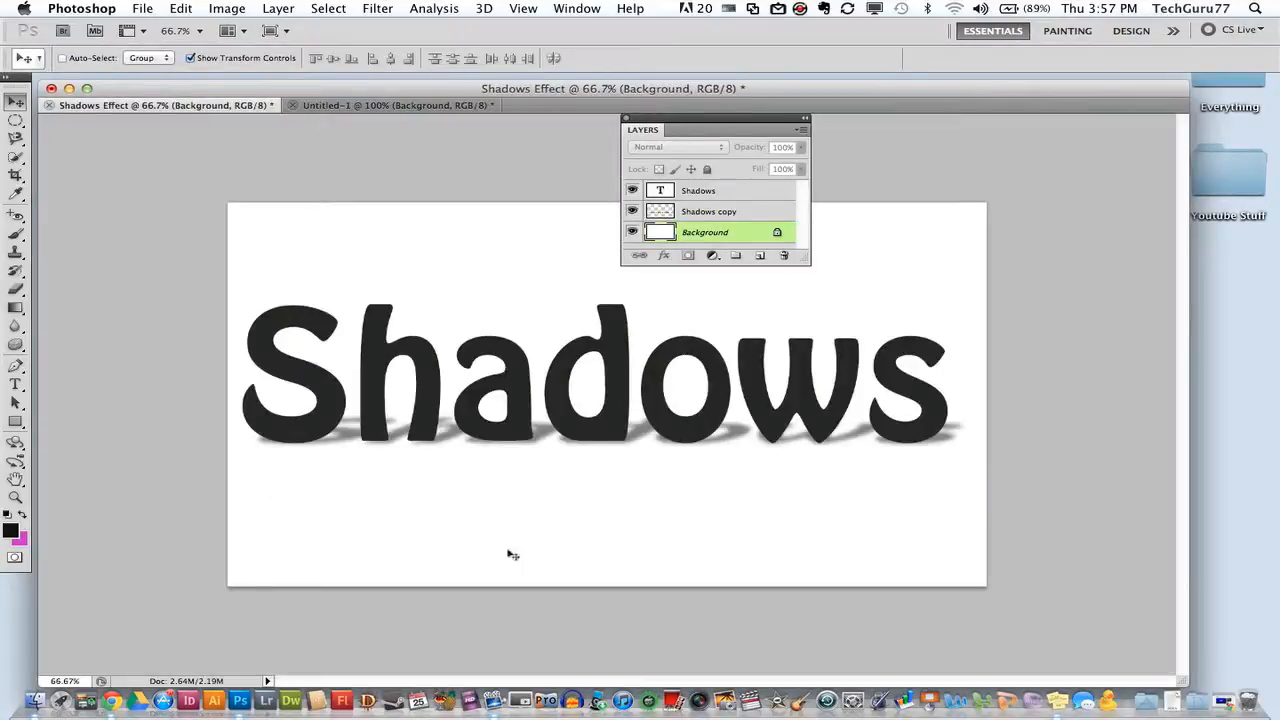
click(392, 104)
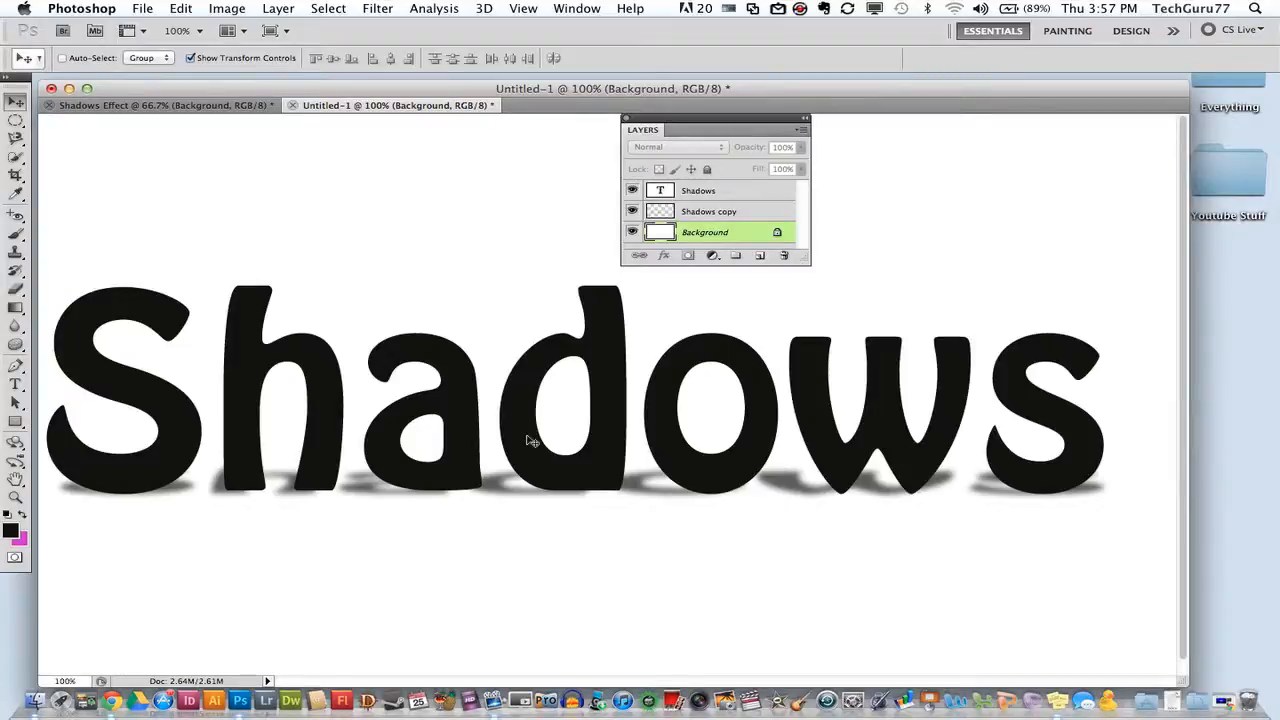
click(708, 212)
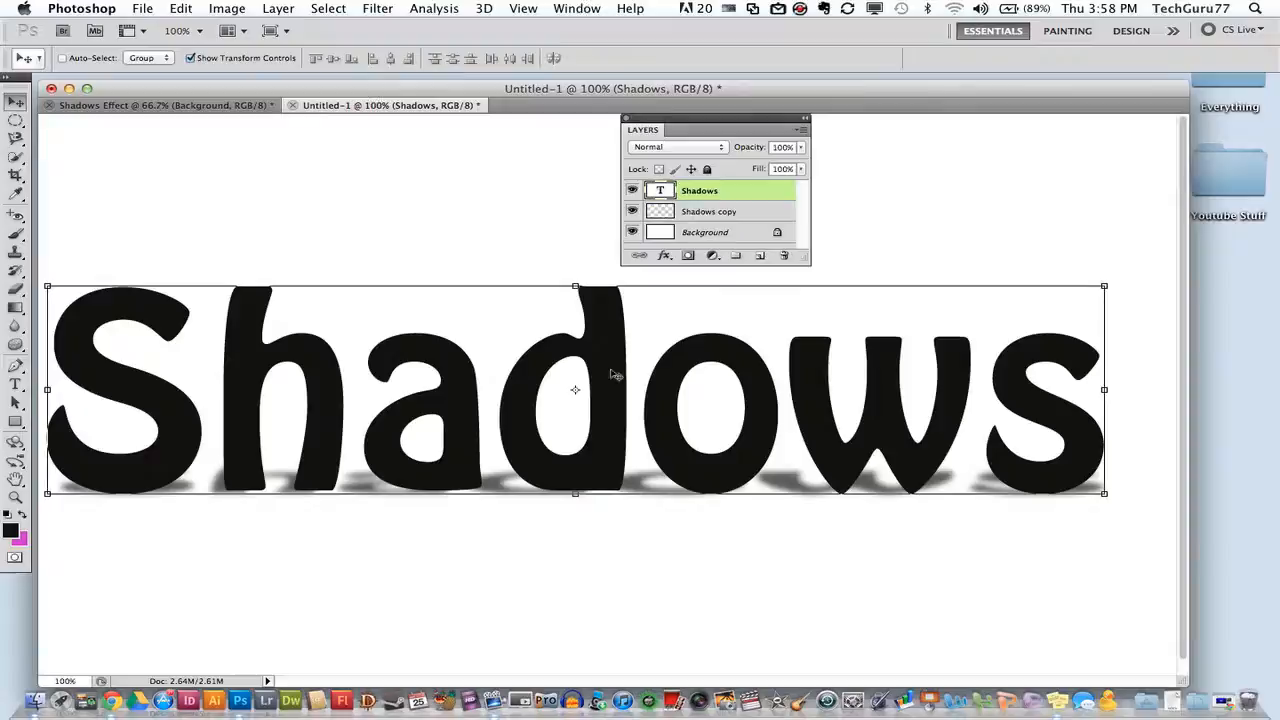
mouse_move(602, 602)
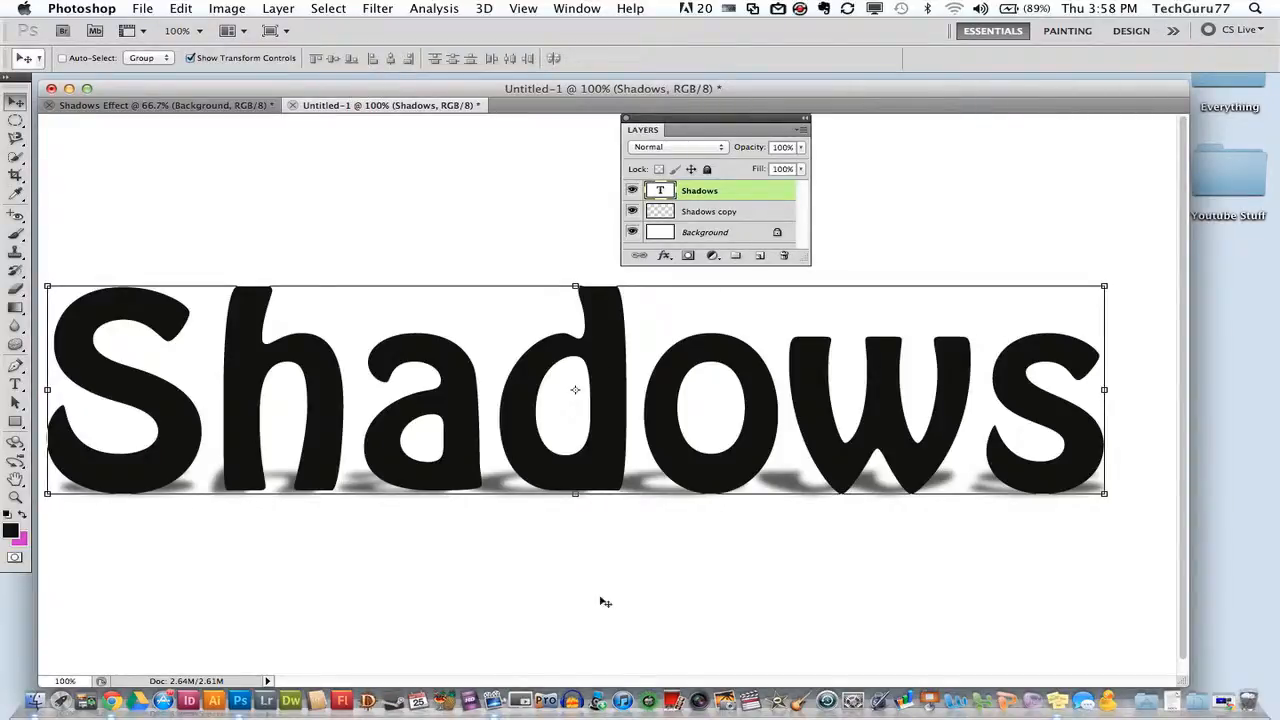
mouse_move(210, 120)
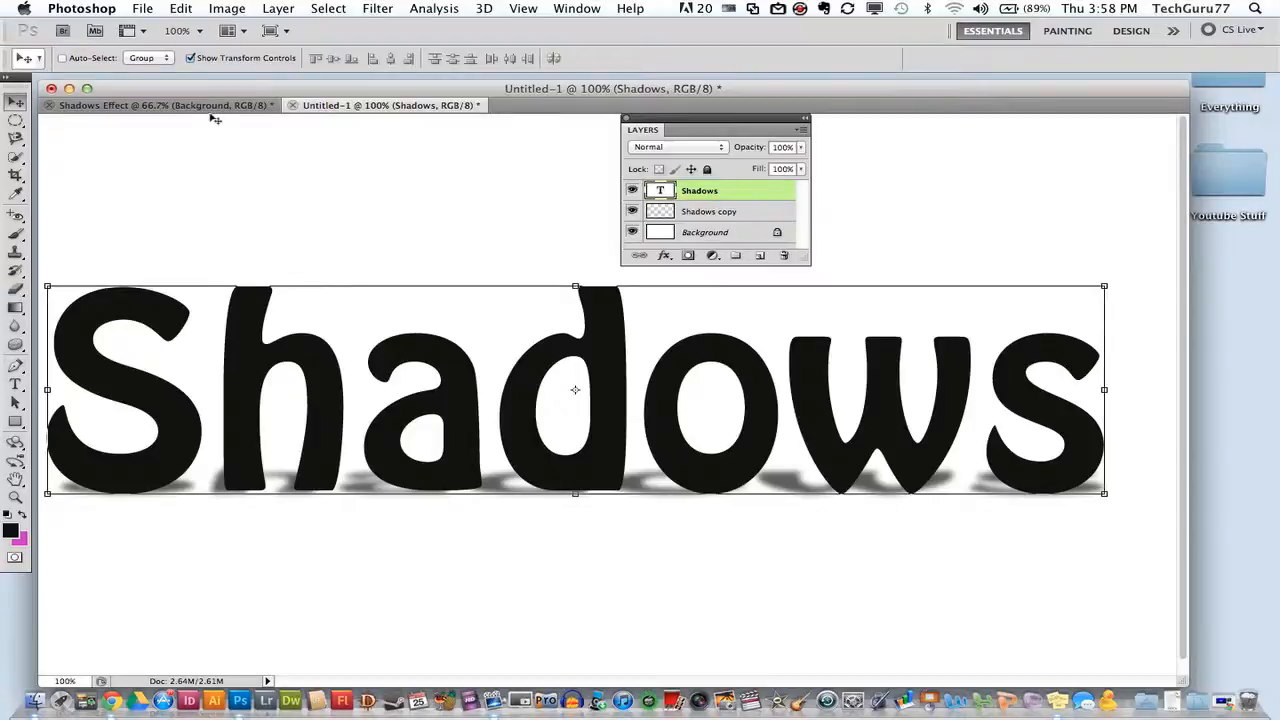